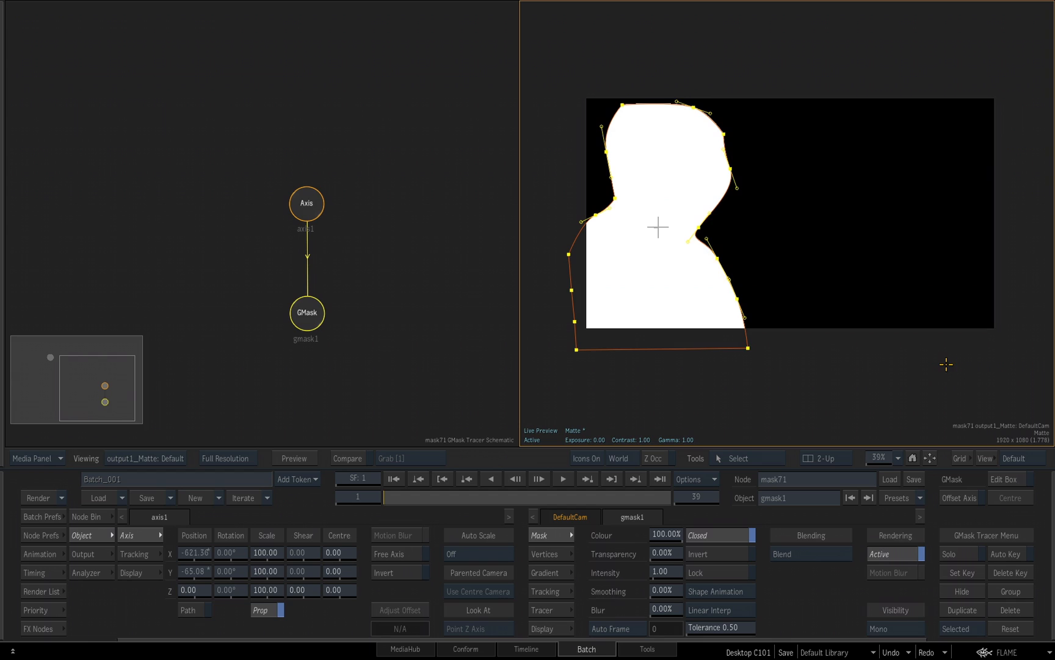
mouse_move(943, 365)
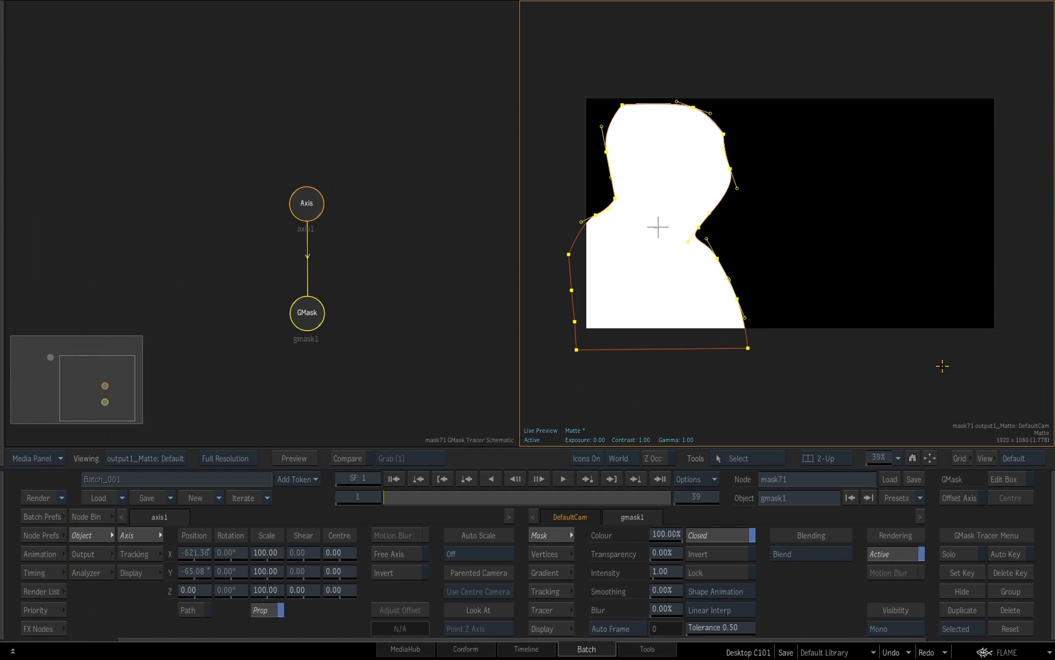
mouse_move(358, 409)
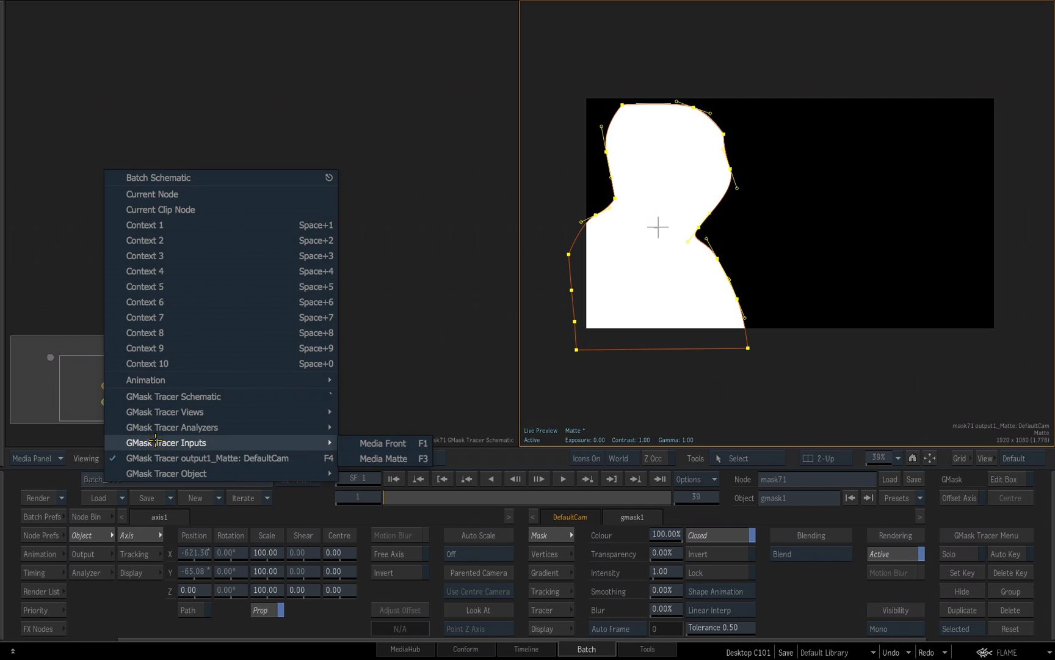
mouse_move(387, 442)
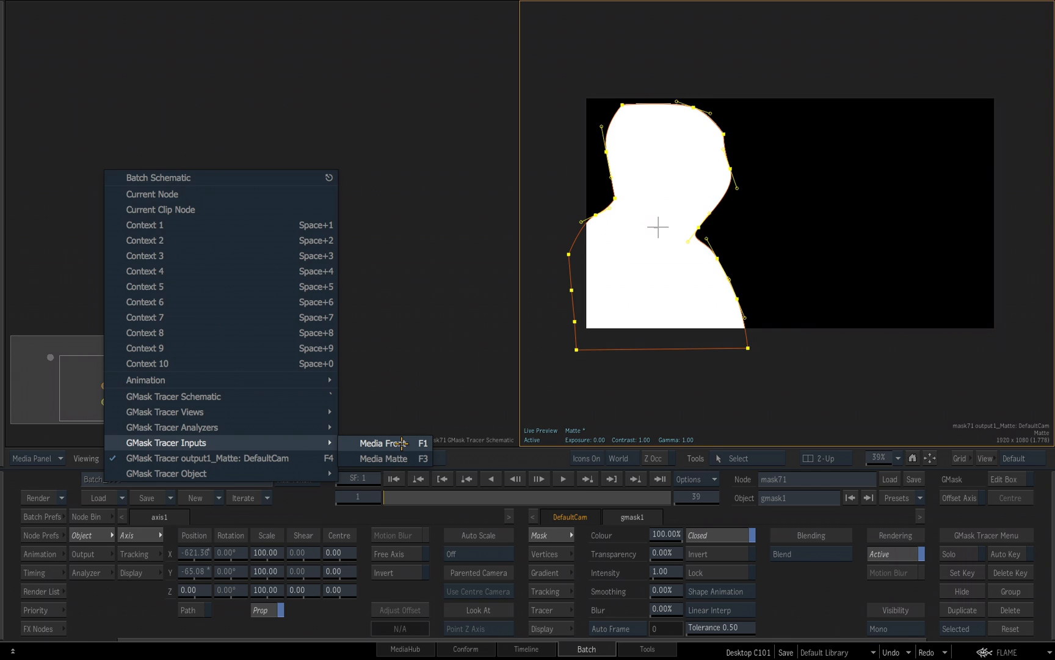
Switch the viewer to GMask Tracer Inputs > Media Front to show the green-screen footage.
left_click(381, 443)
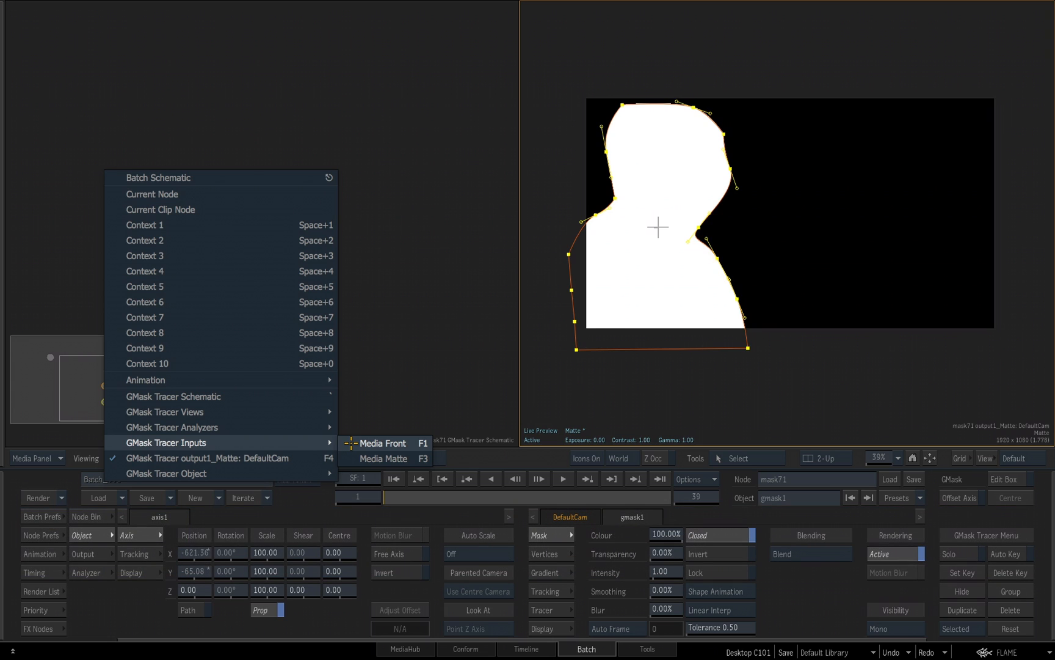
left_click(382, 443)
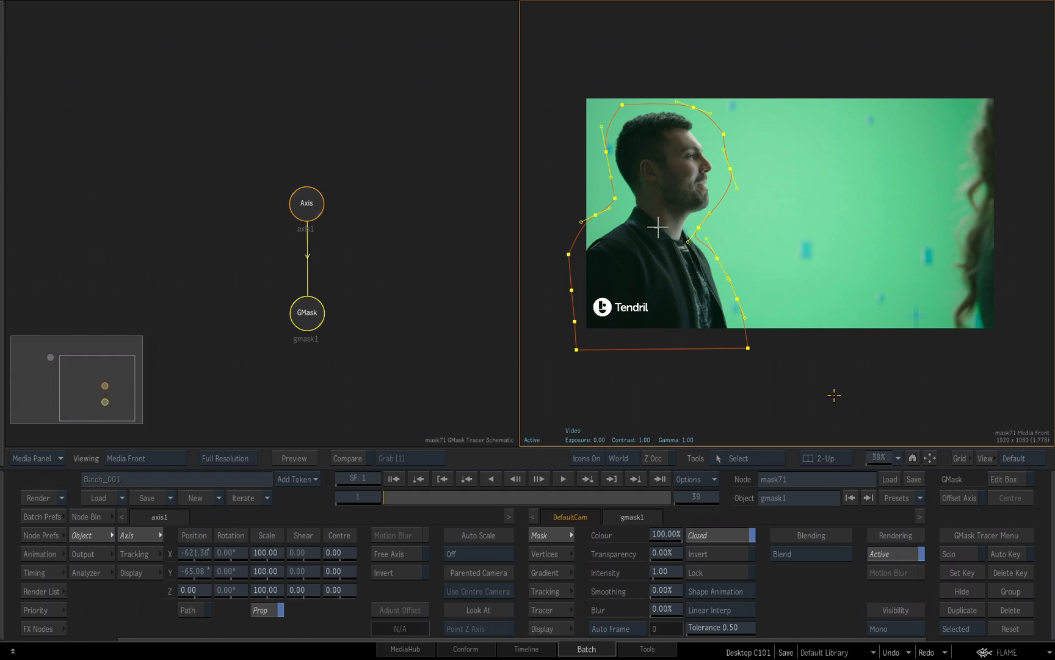
mouse_move(817, 377)
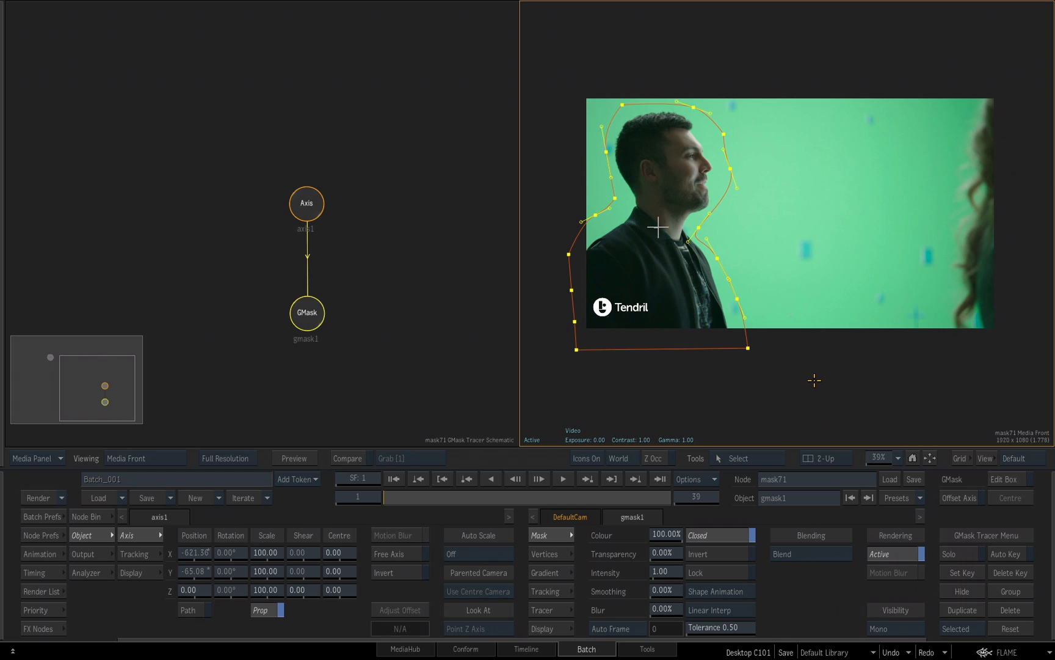
left_click(131, 457)
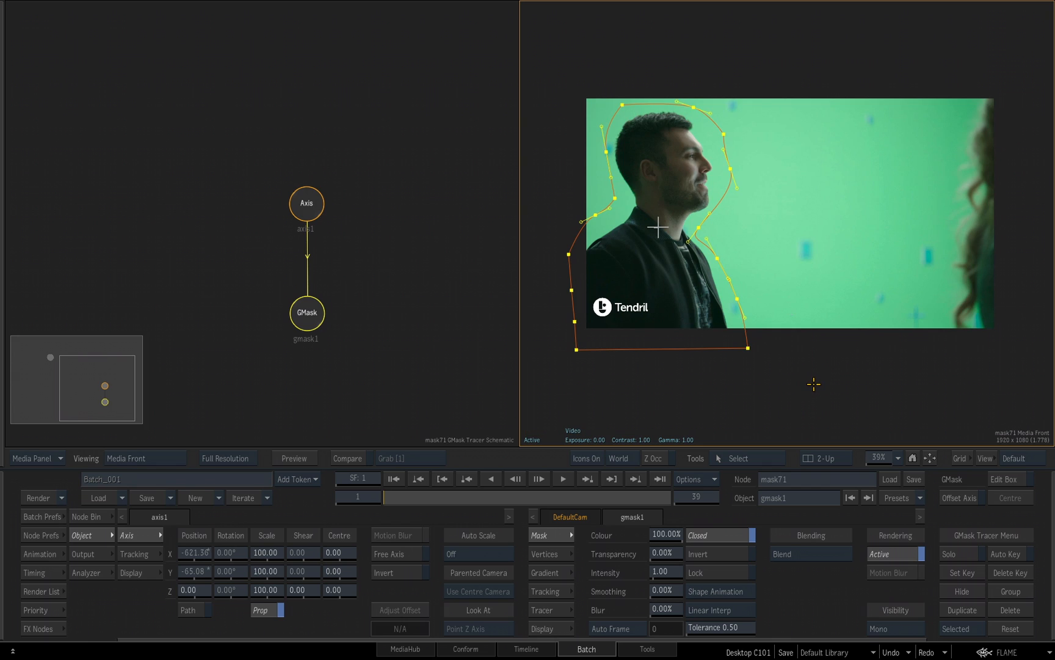
mouse_move(811, 387)
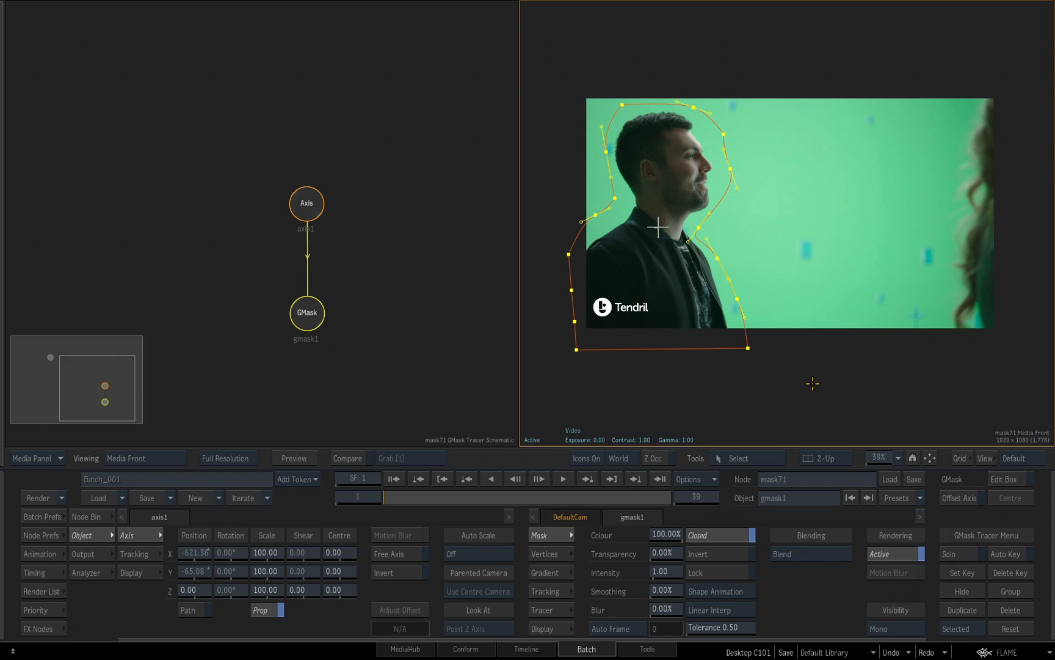
mouse_move(959, 130)
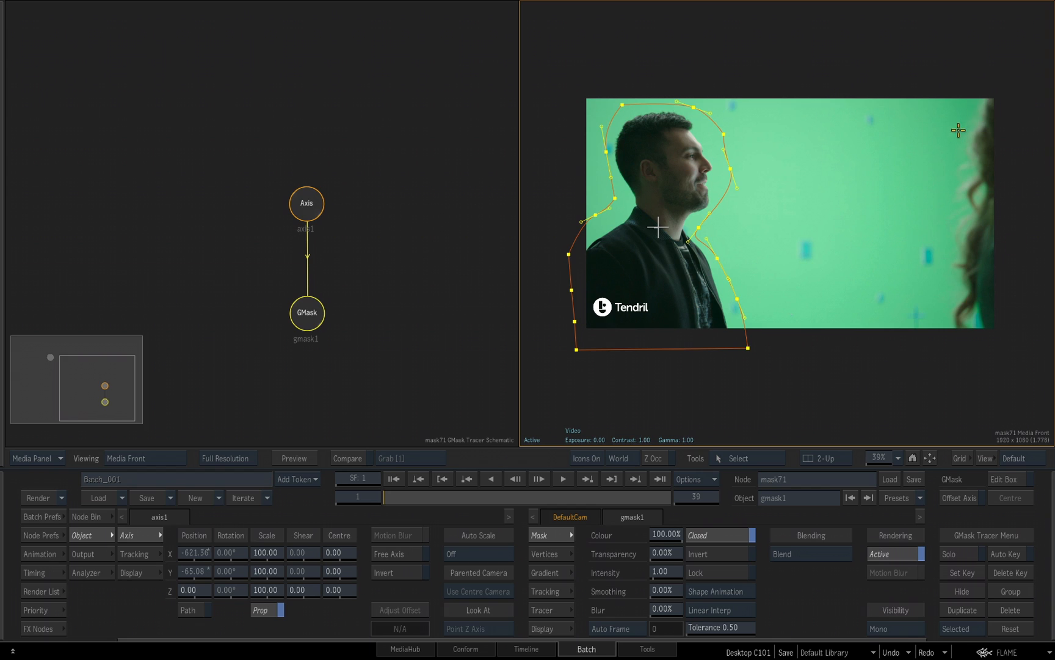
mouse_move(100, 506)
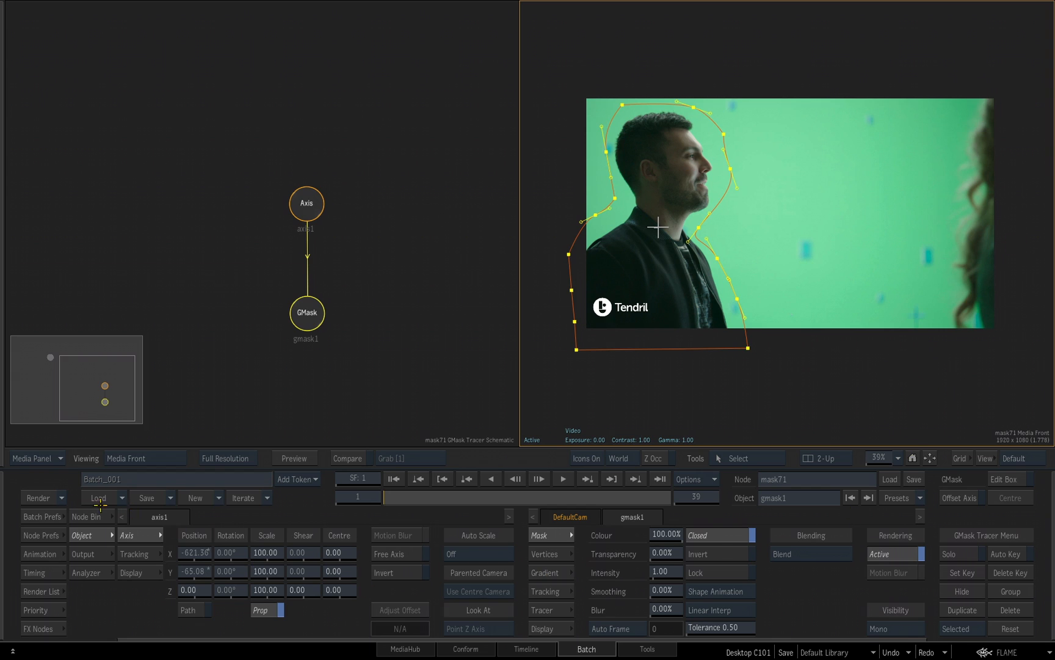
Add a GMask node from the Node Bin, creating axis2 and gmask2.
left_click(85, 516)
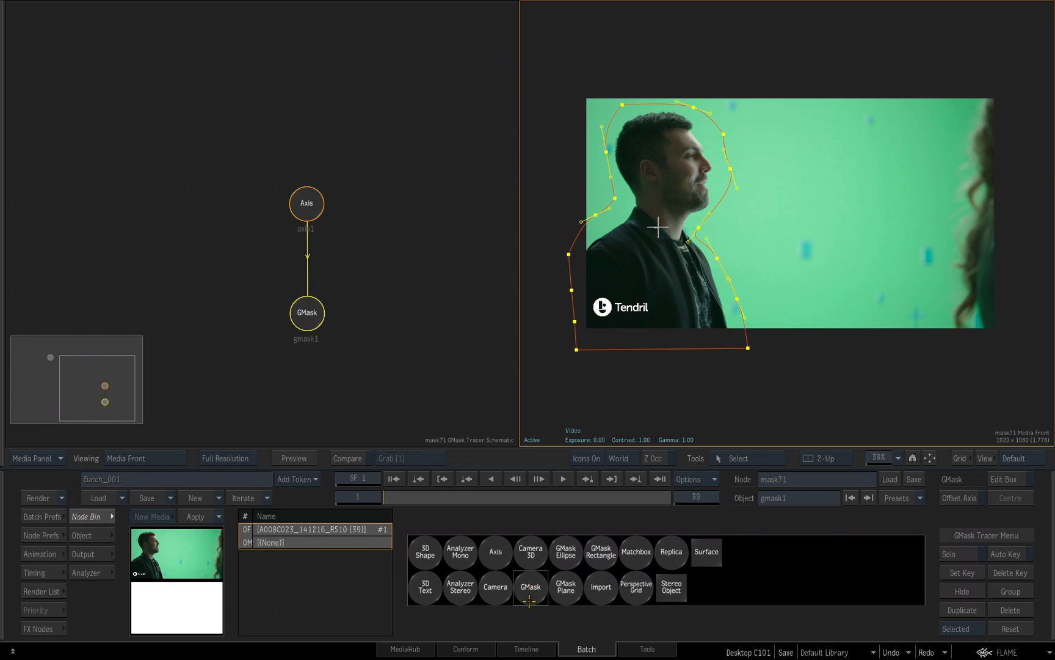
left_click(532, 586)
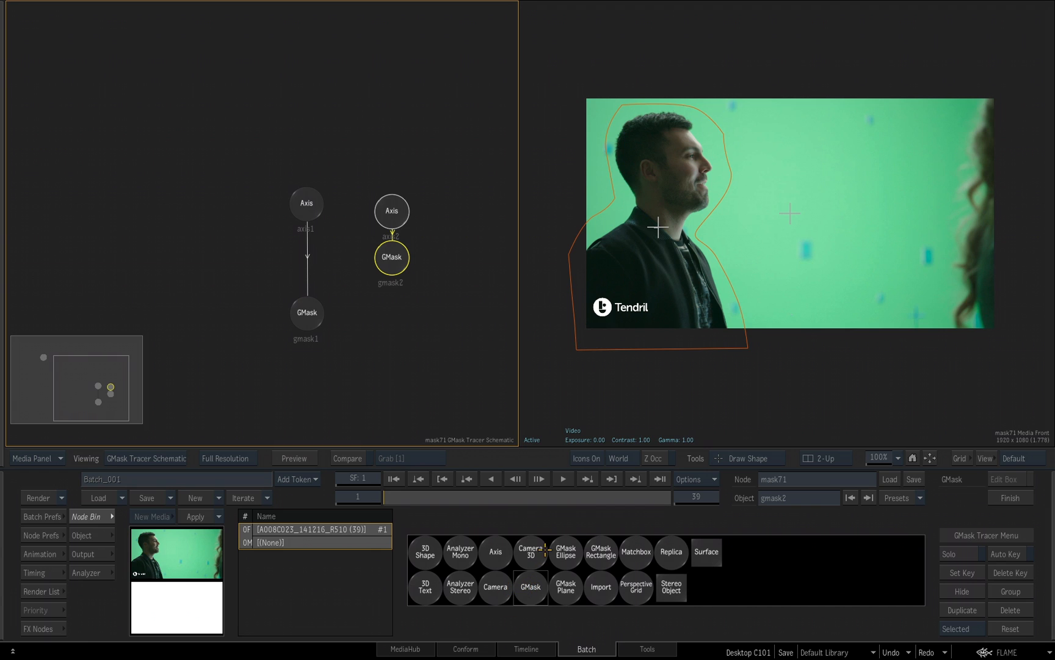
mouse_move(638, 404)
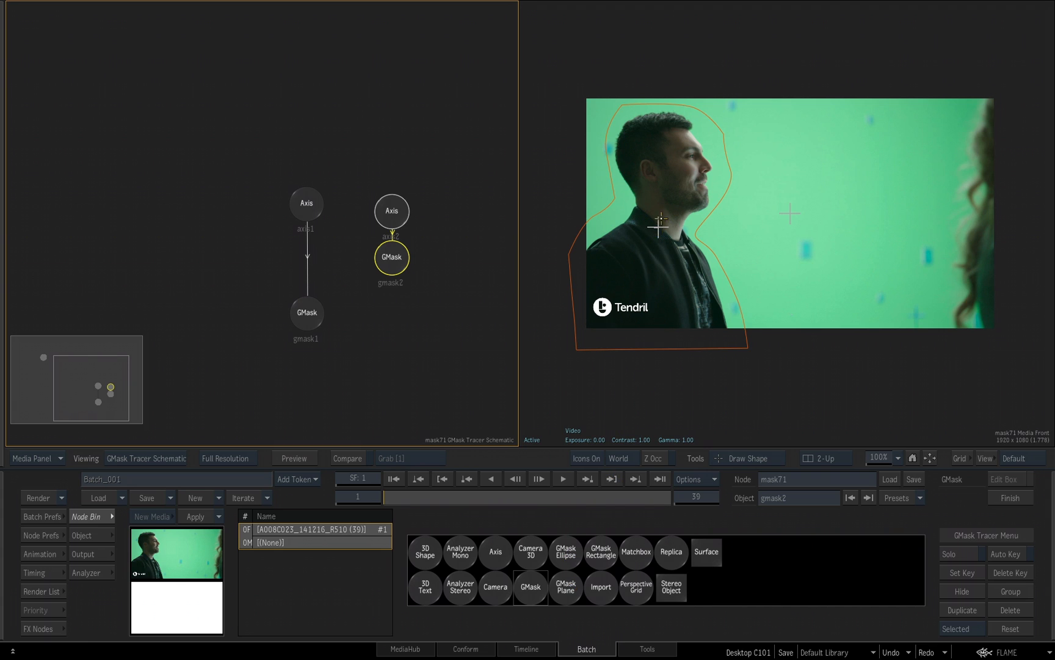
mouse_move(633, 580)
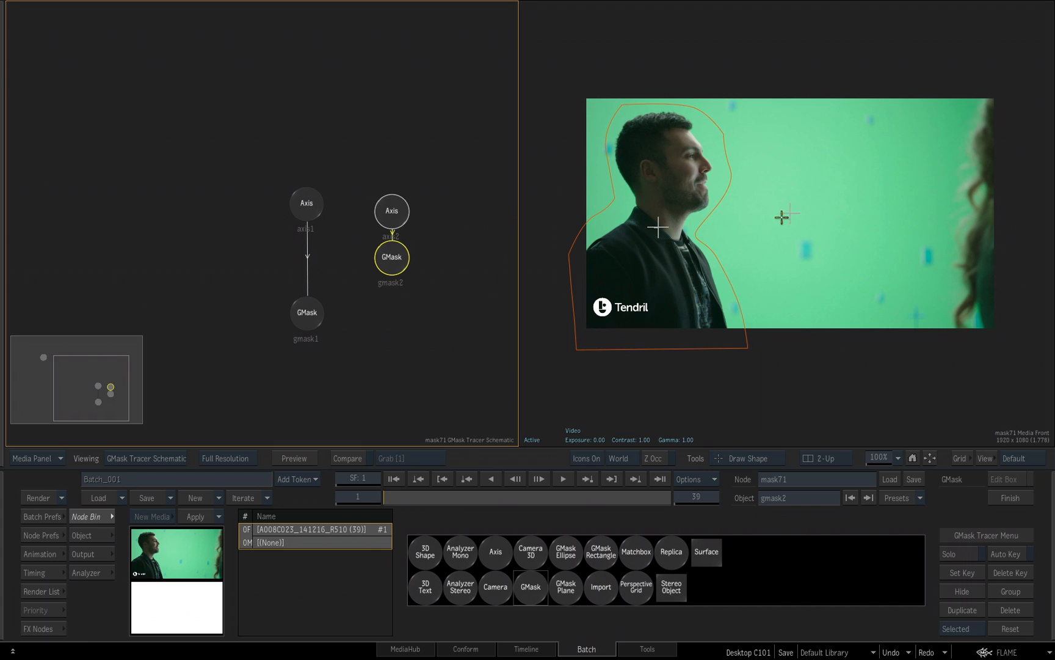
mouse_move(785, 214)
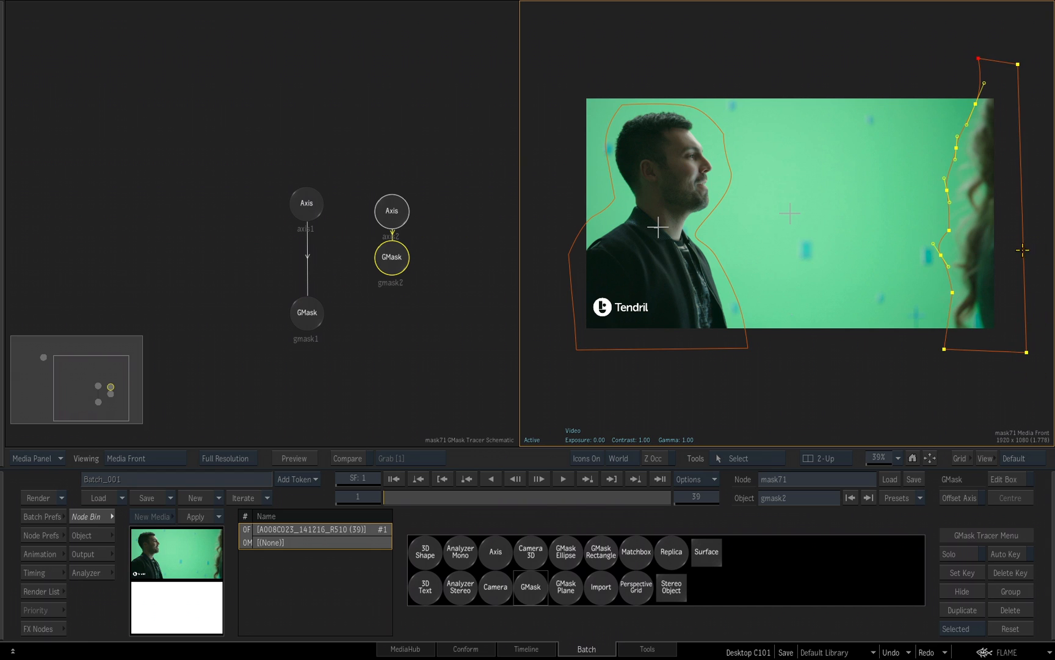
mouse_move(784, 205)
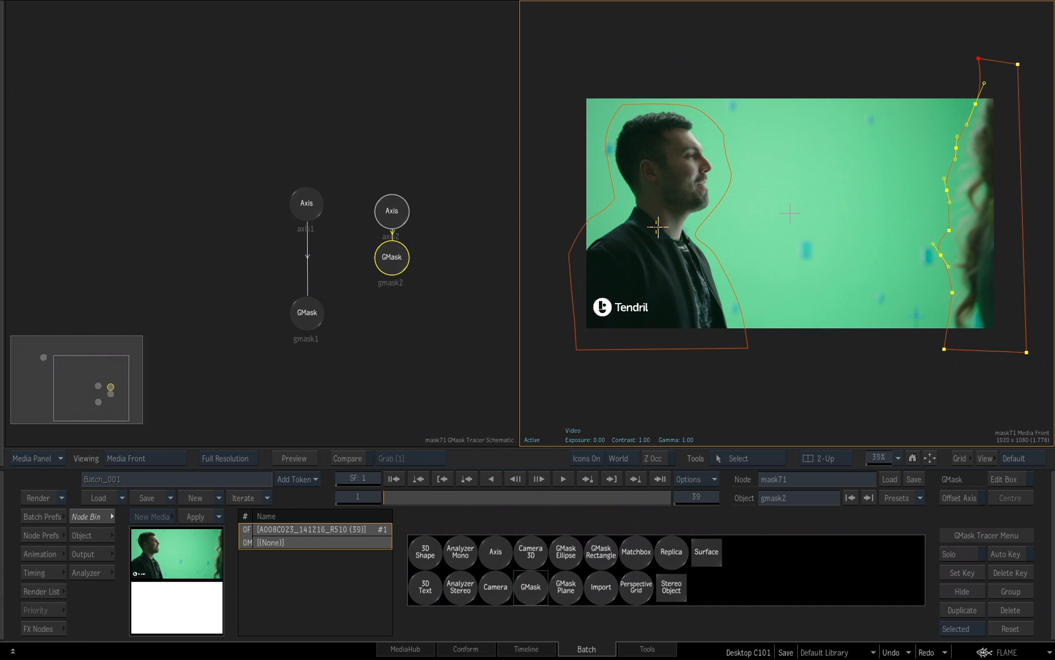
mouse_move(708, 375)
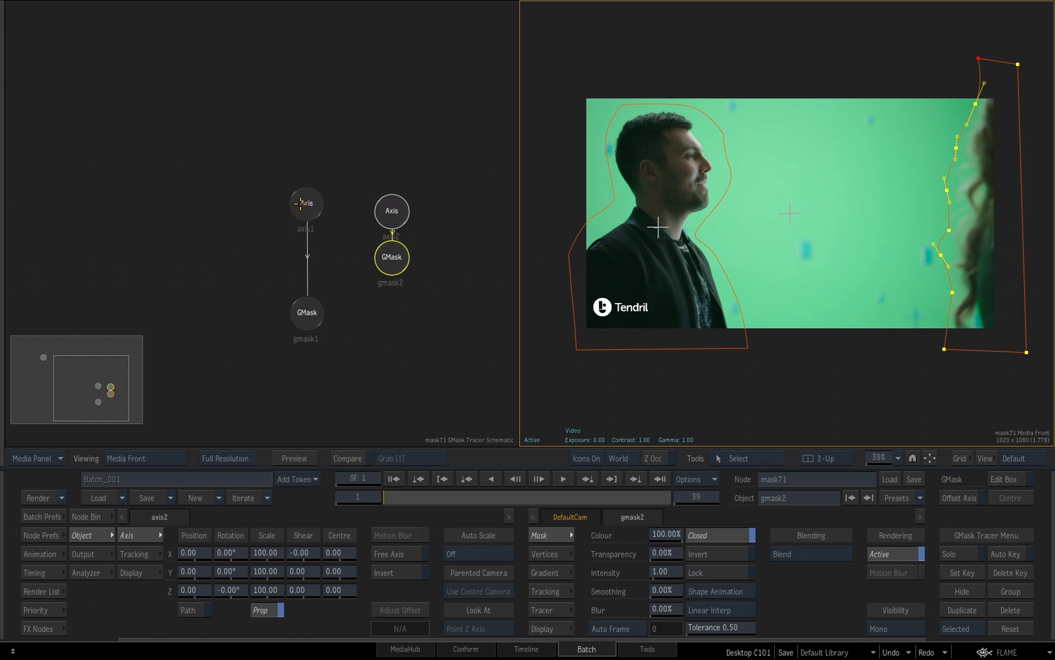
left_click(306, 204)
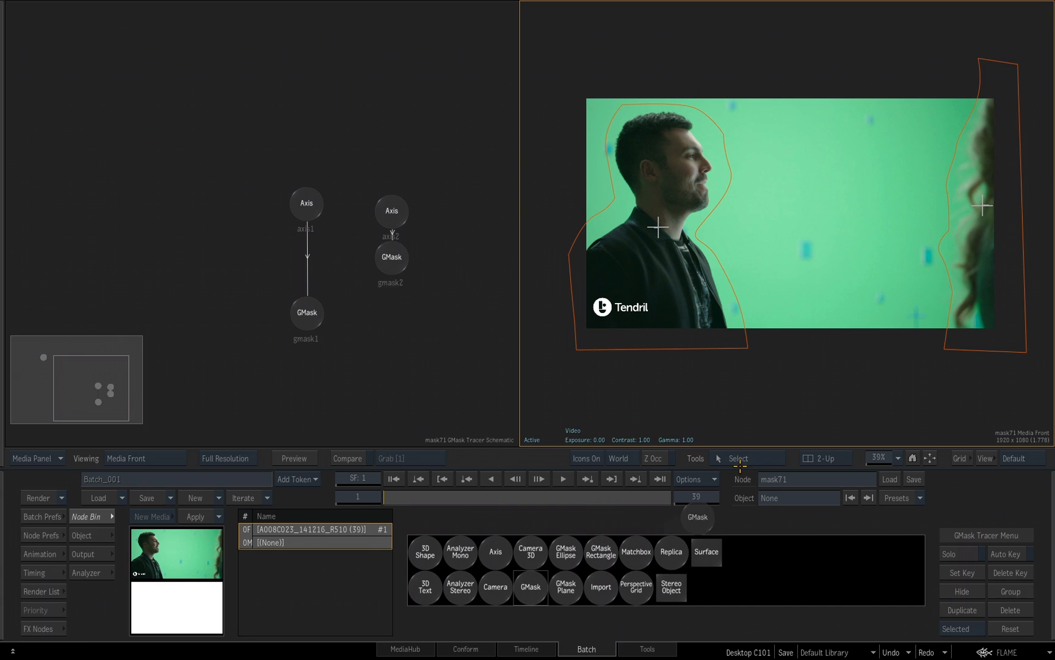
left_click(531, 586)
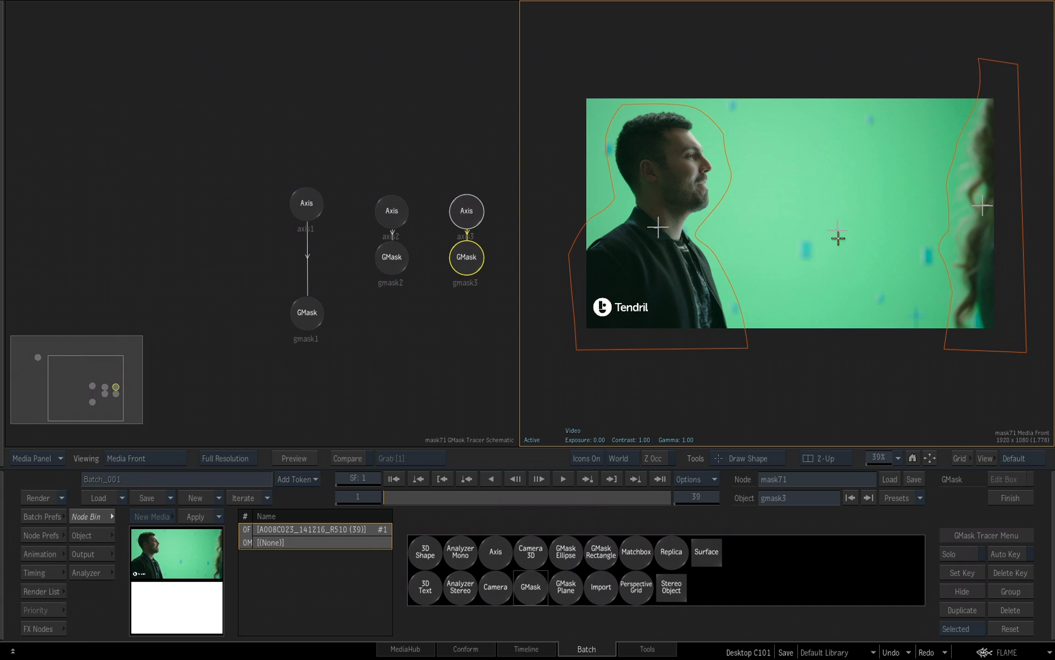
mouse_move(838, 234)
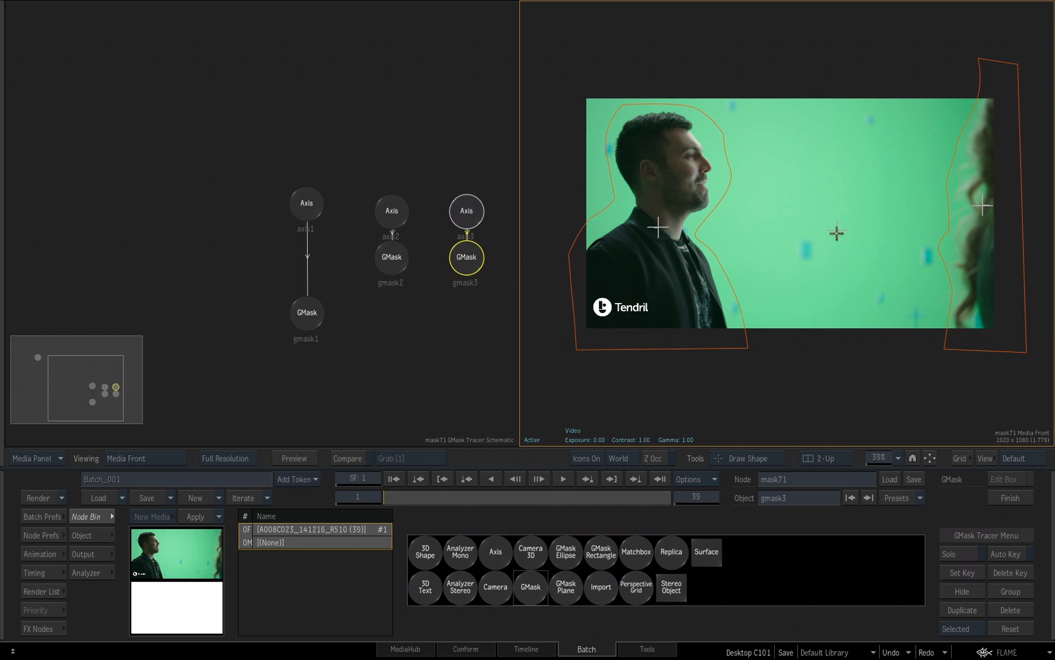
left_click(466, 208)
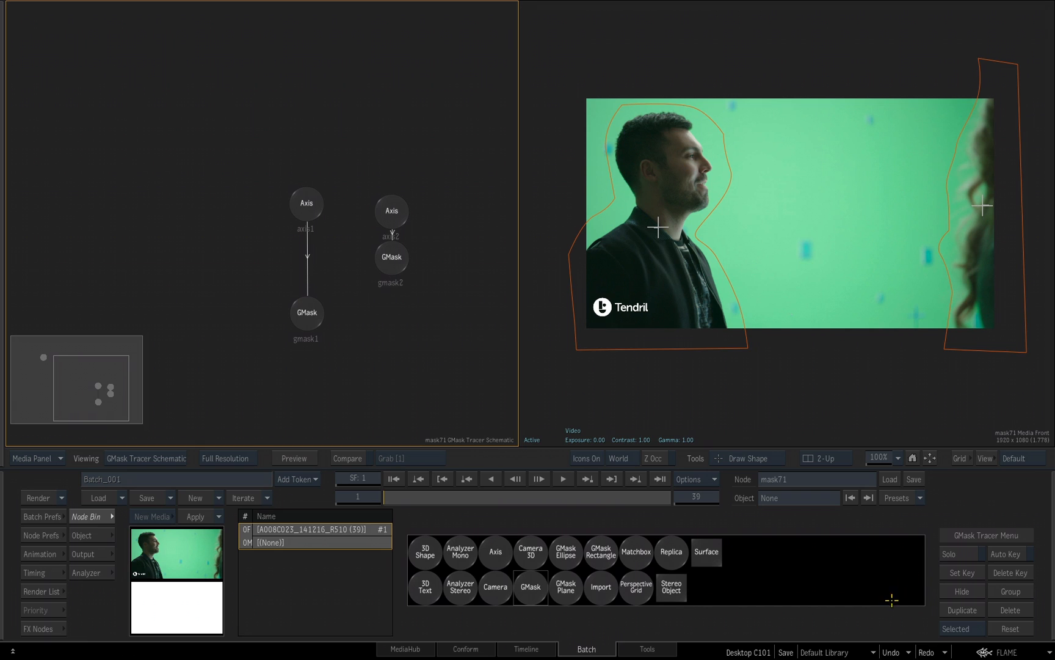
mouse_move(851, 573)
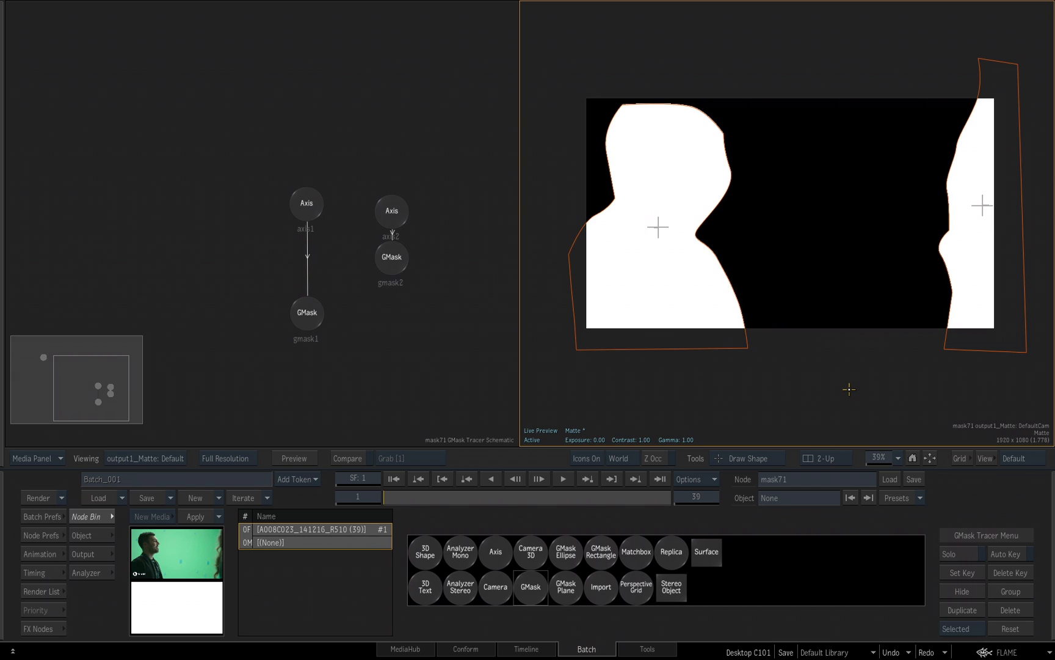
Select the gmask1 node in the schematic while viewing the output1 matte.
left_click(307, 283)
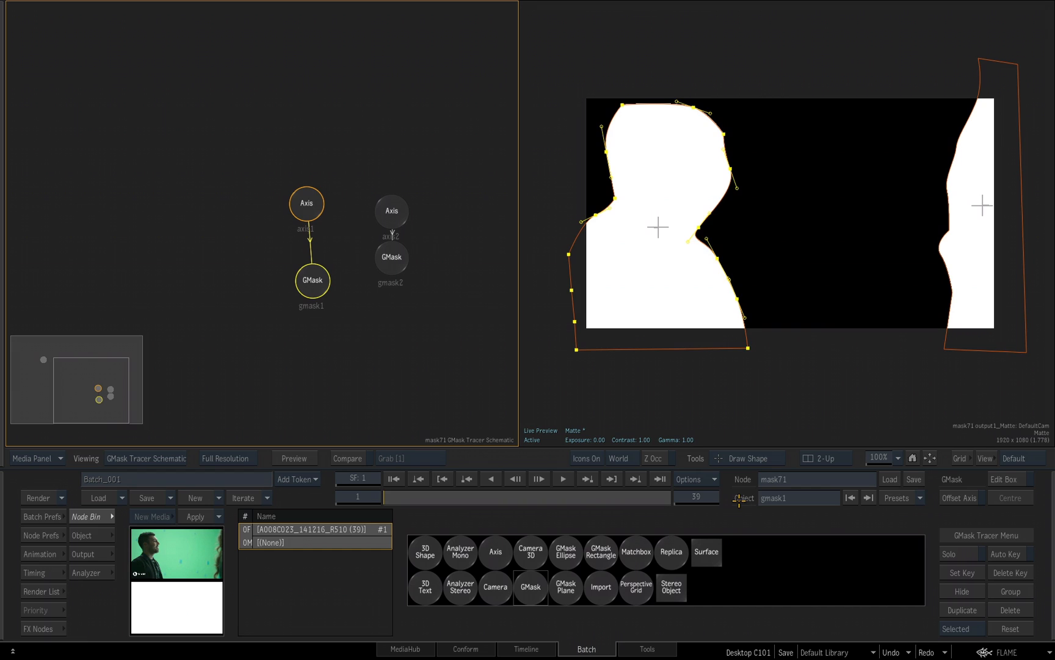
Rename gmask1 to gmask_GUY and gmask2 to gmask_GIRL.
left_click(798, 497)
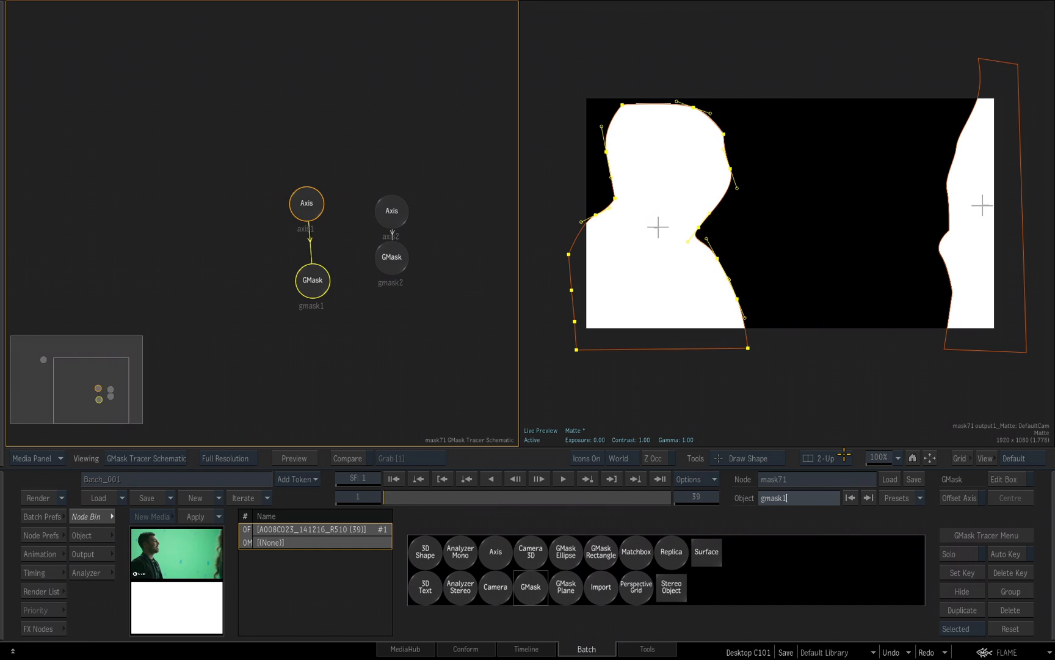
key("backspace")
type("_GUY")
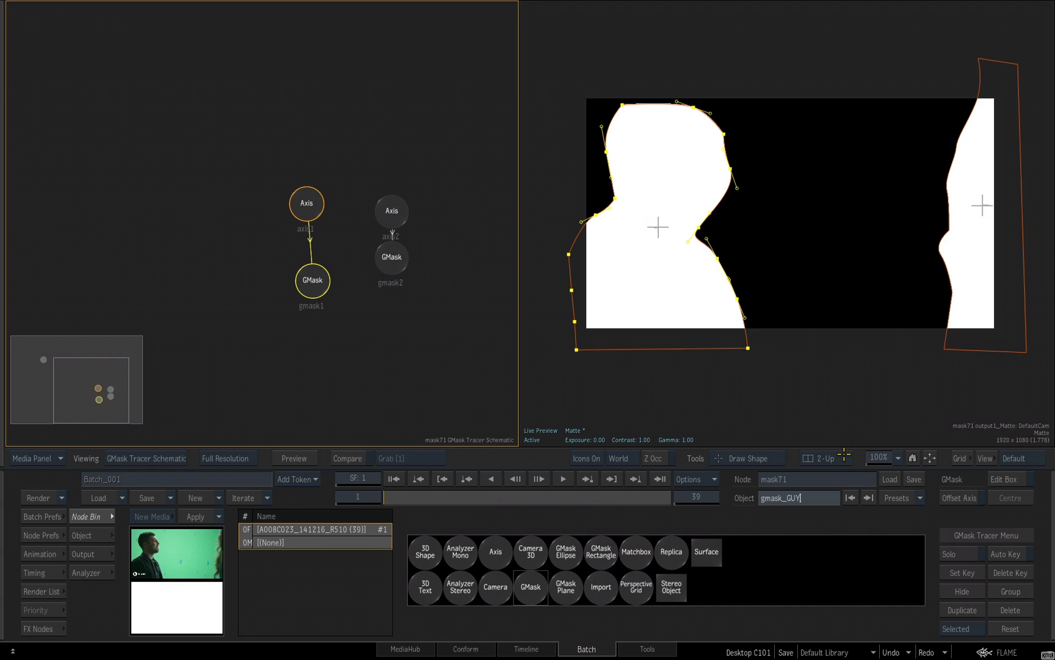
left_click(391, 257)
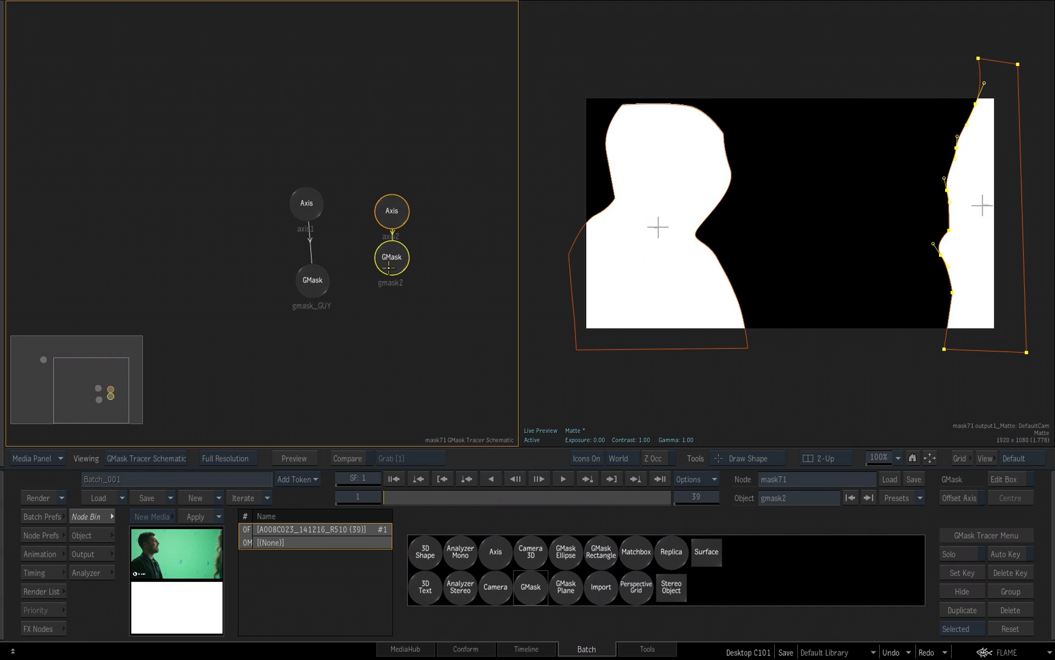
left_click(797, 497)
type("_GIRL")
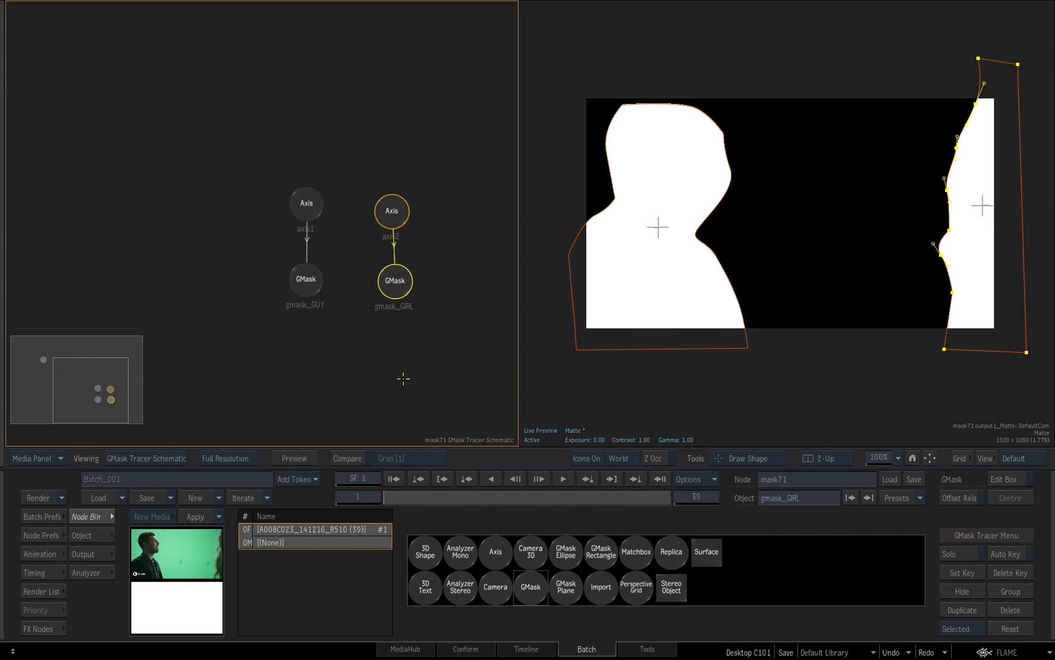
mouse_move(329, 350)
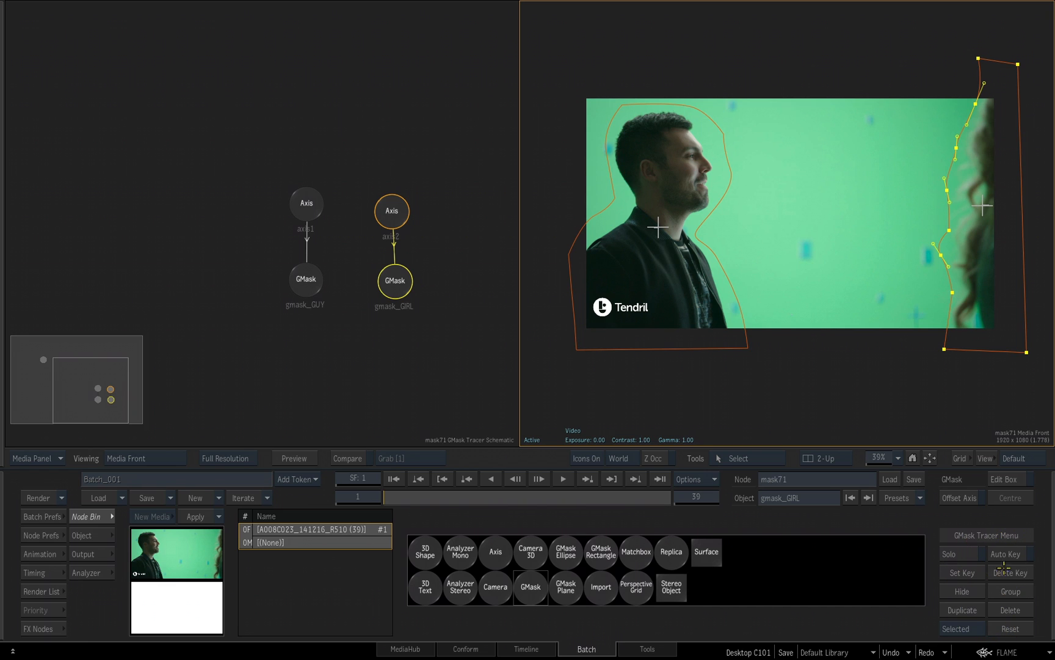
mouse_move(1008, 534)
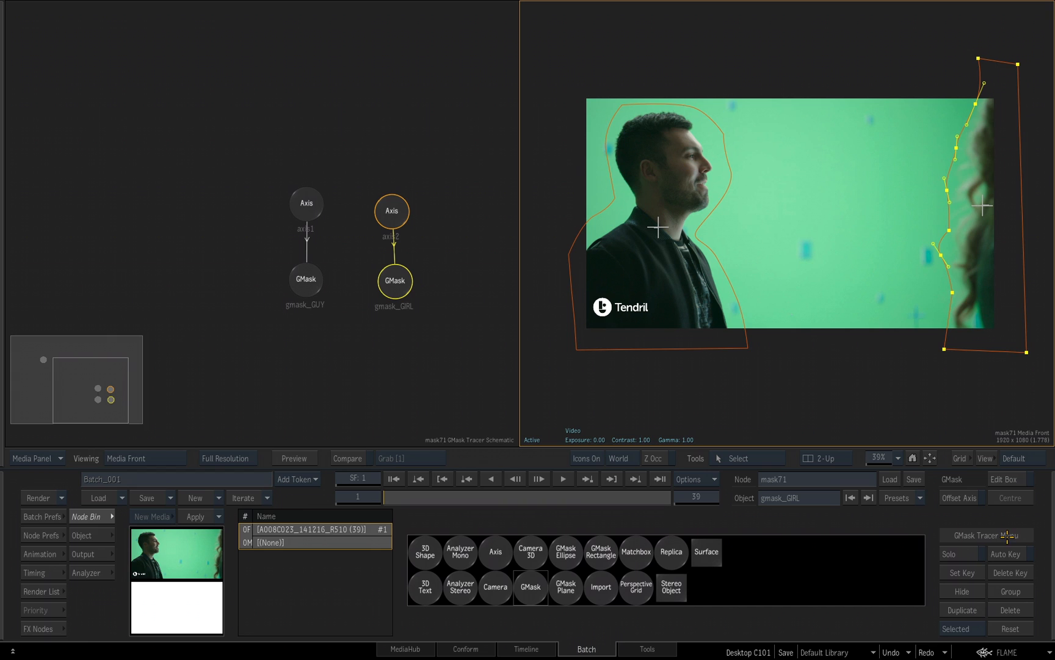
Select the axis1 node to show its Axis parameters.
left_click(1008, 553)
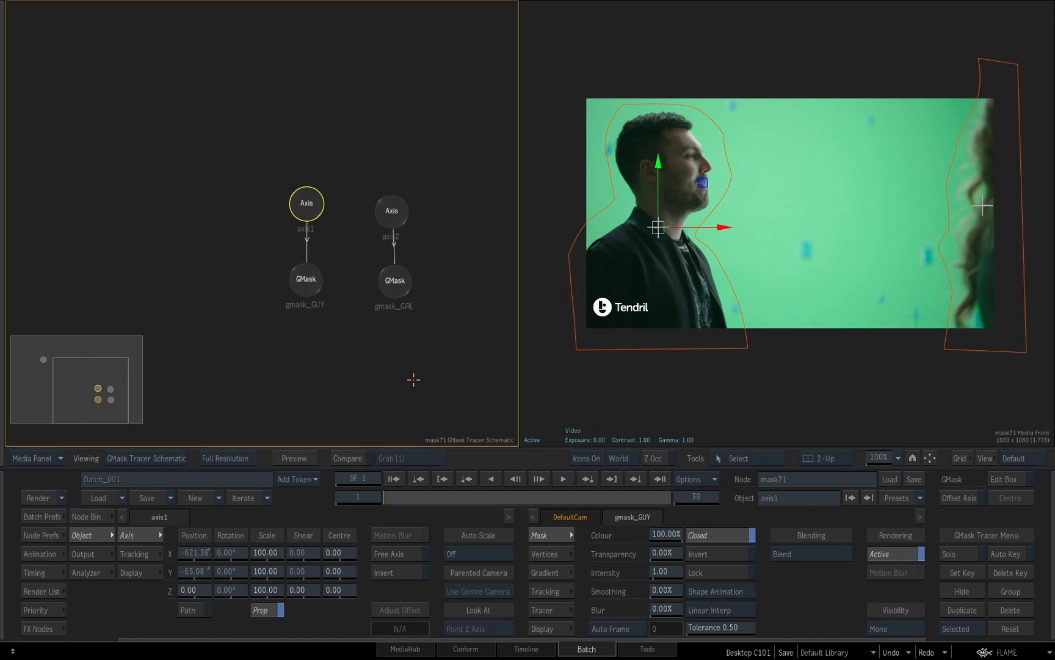
mouse_move(411, 389)
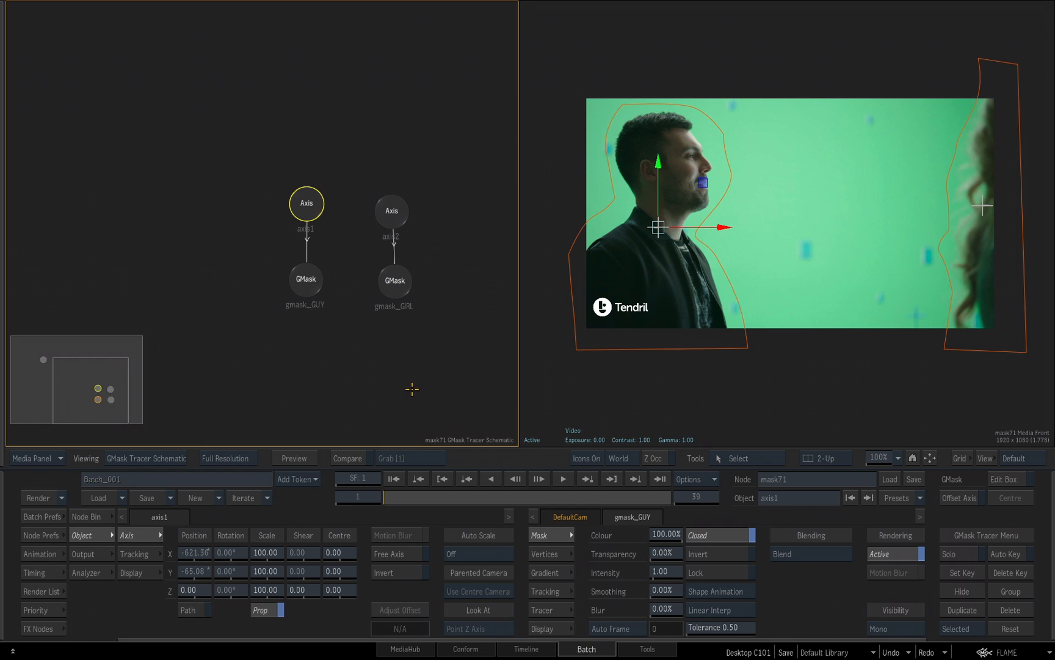
mouse_move(319, 195)
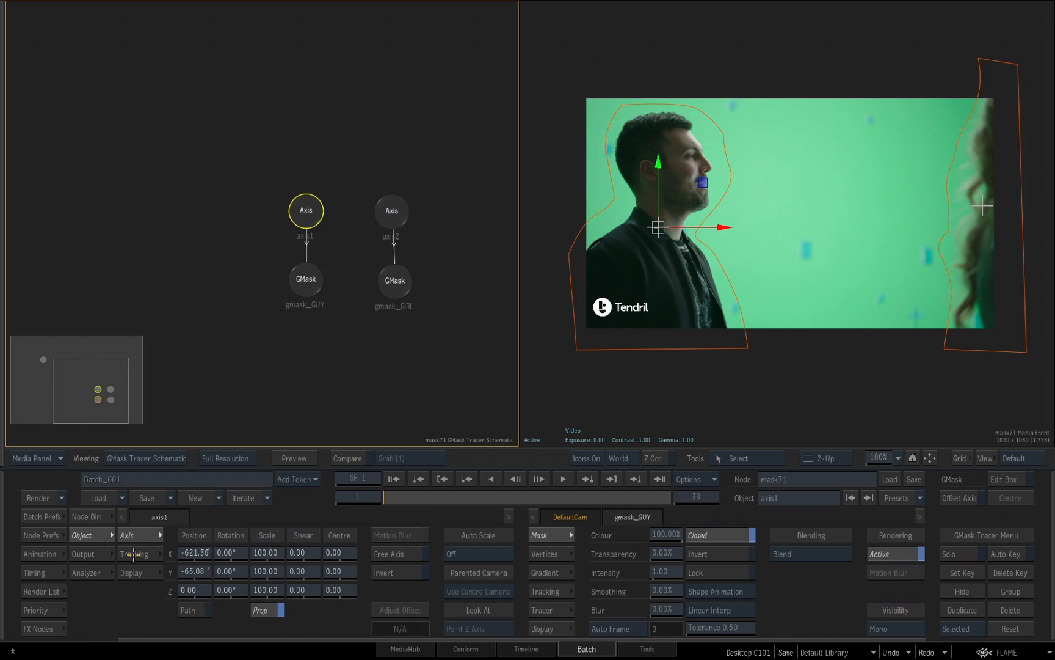
Open axis1's Tracking tab and set Mode to Track.
left_click(138, 554)
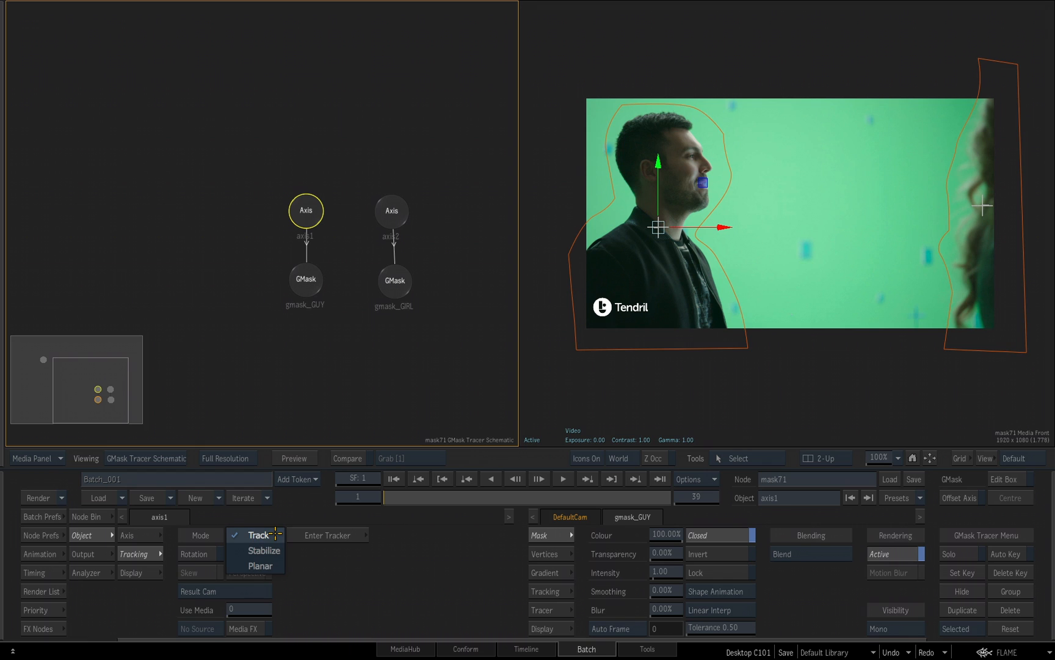
left_click(259, 535)
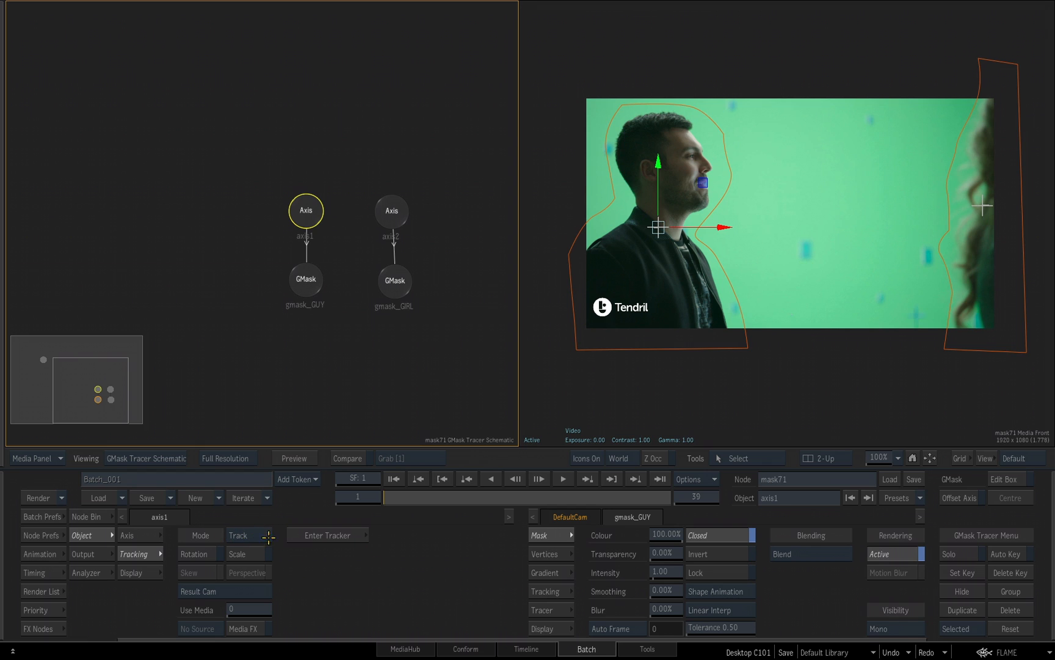
mouse_move(364, 580)
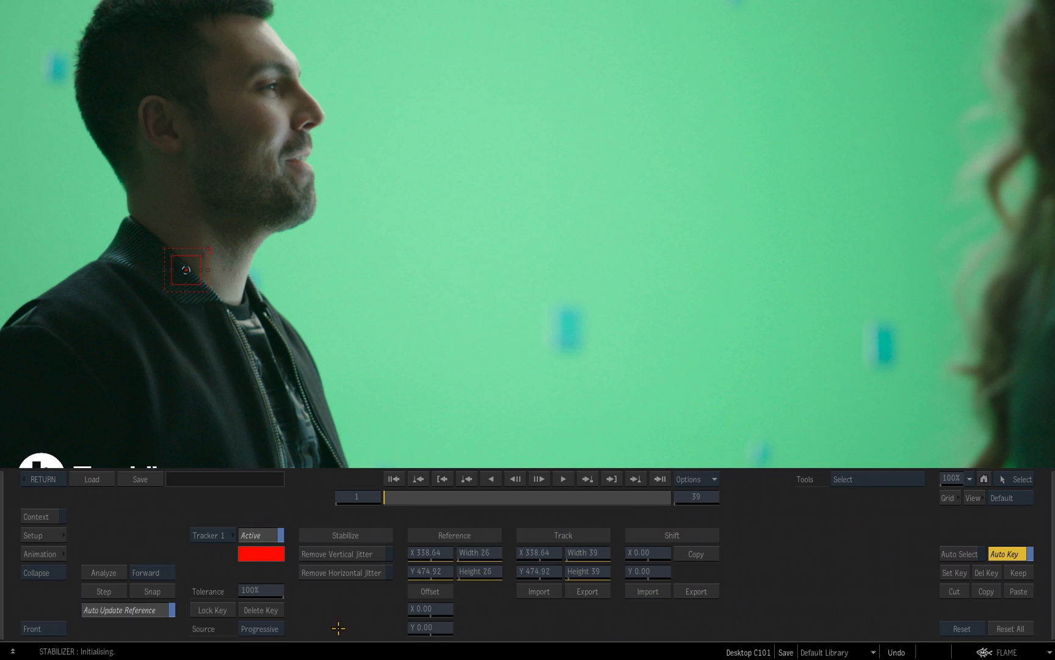
mouse_move(606, 299)
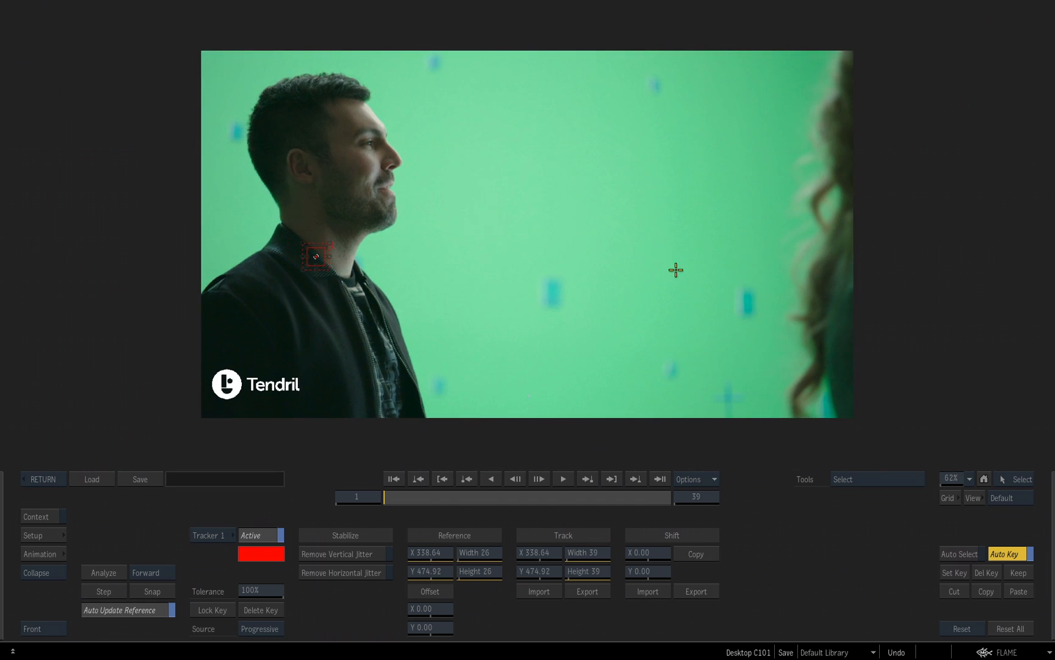
mouse_move(253, 501)
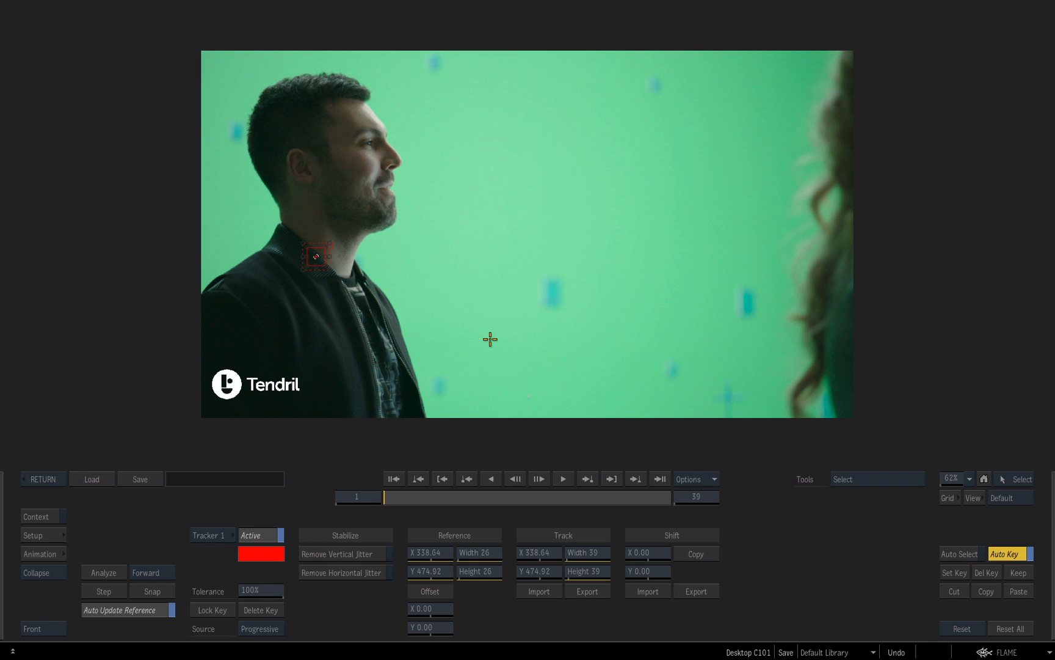
mouse_move(372, 262)
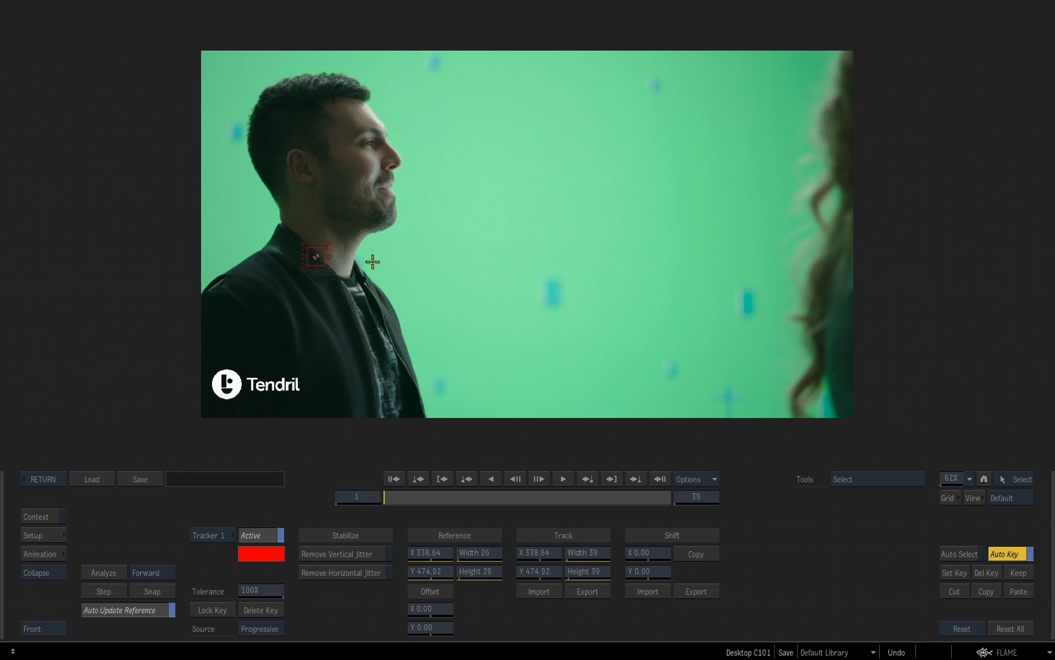
mouse_move(617, 306)
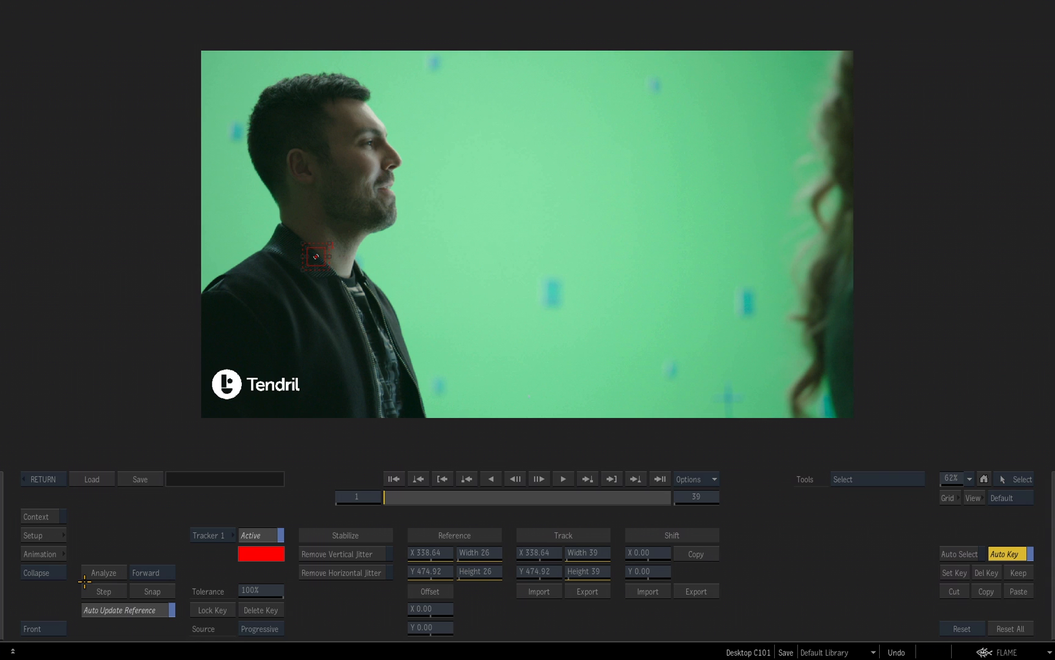
Analyze the tracker on the man's jacket collar across all 39 frames.
left_click(104, 572)
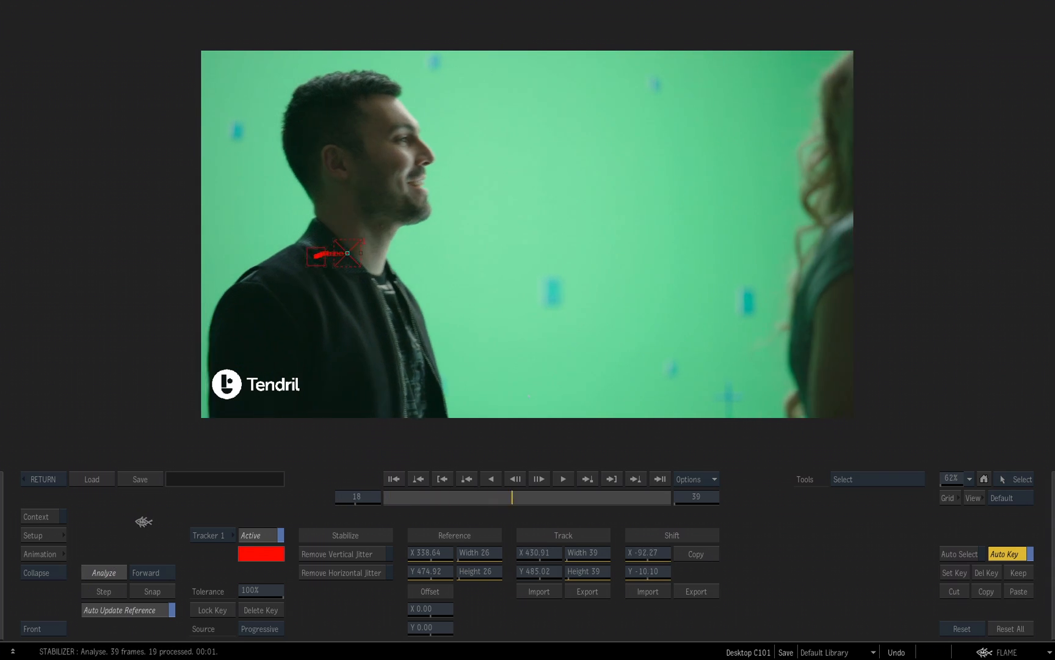
left_click(104, 572)
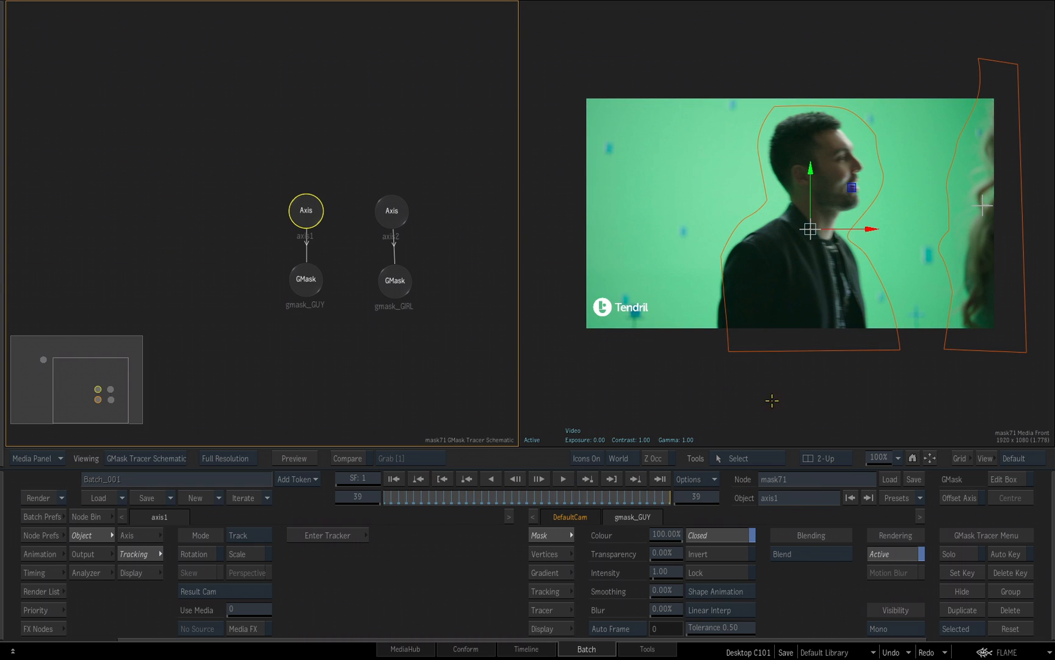
mouse_move(563, 342)
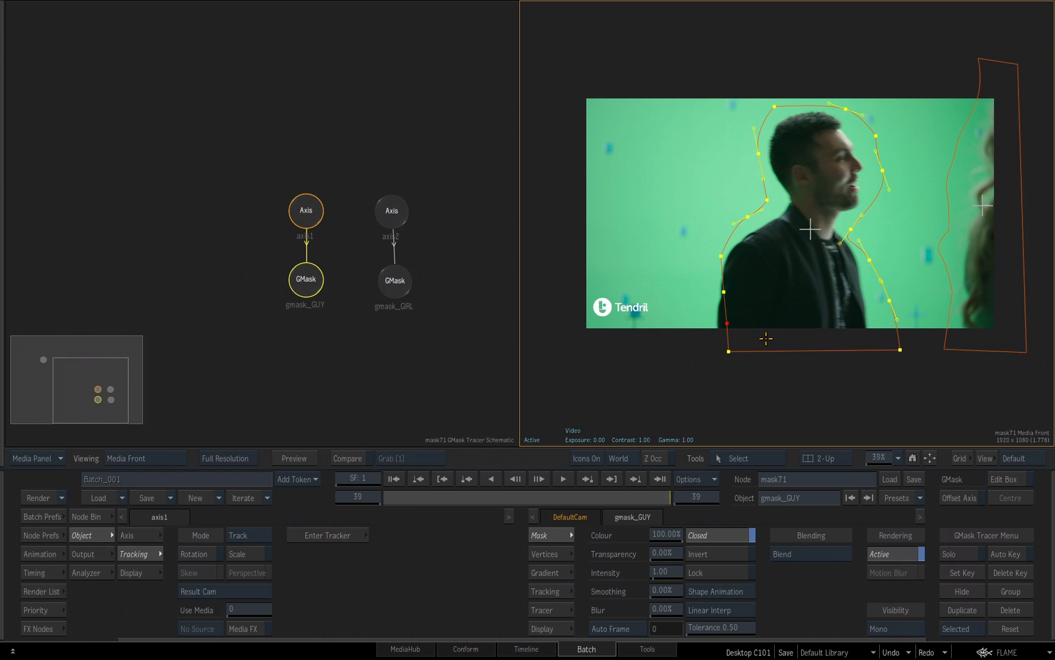
mouse_move(795, 357)
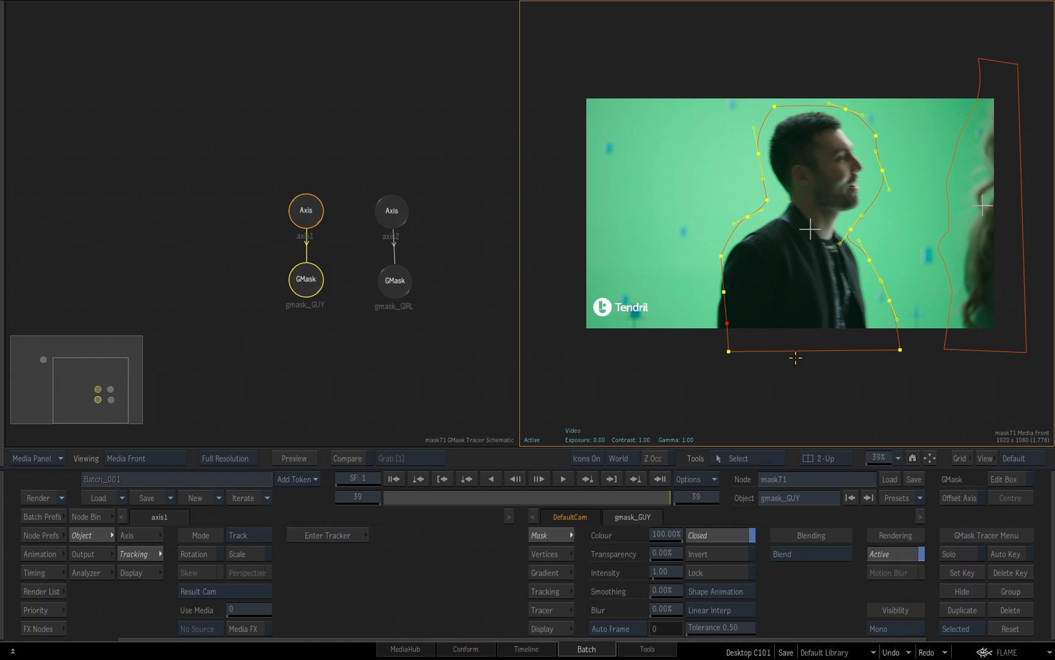
Exit the tracker and scrub to check axis1 position reads X 95.59, Y -73.14.
left_click(136, 534)
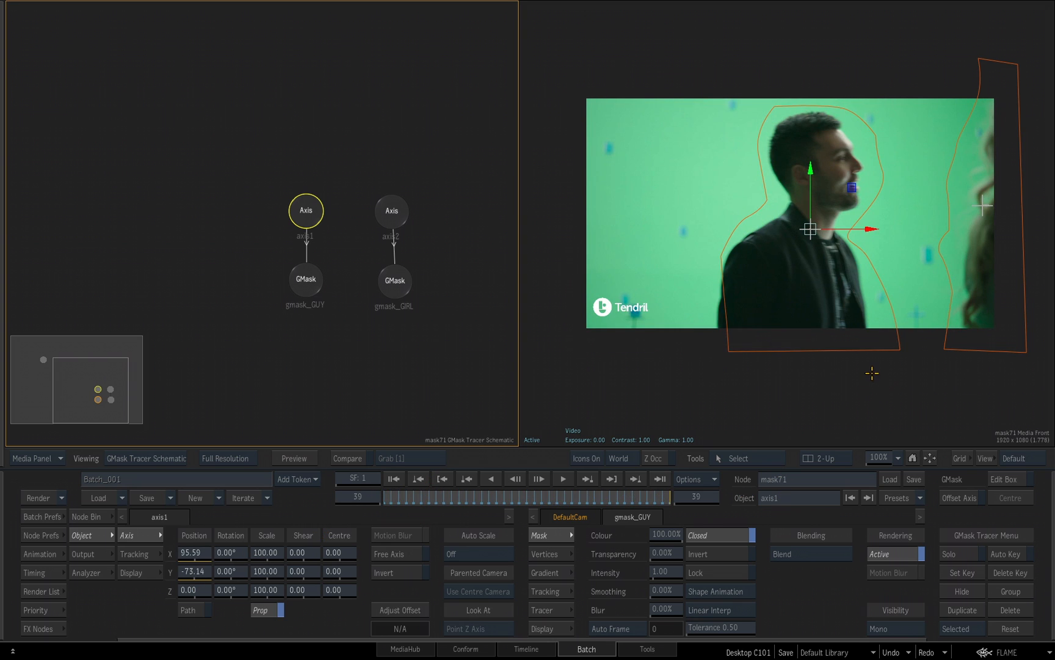
mouse_move(721, 245)
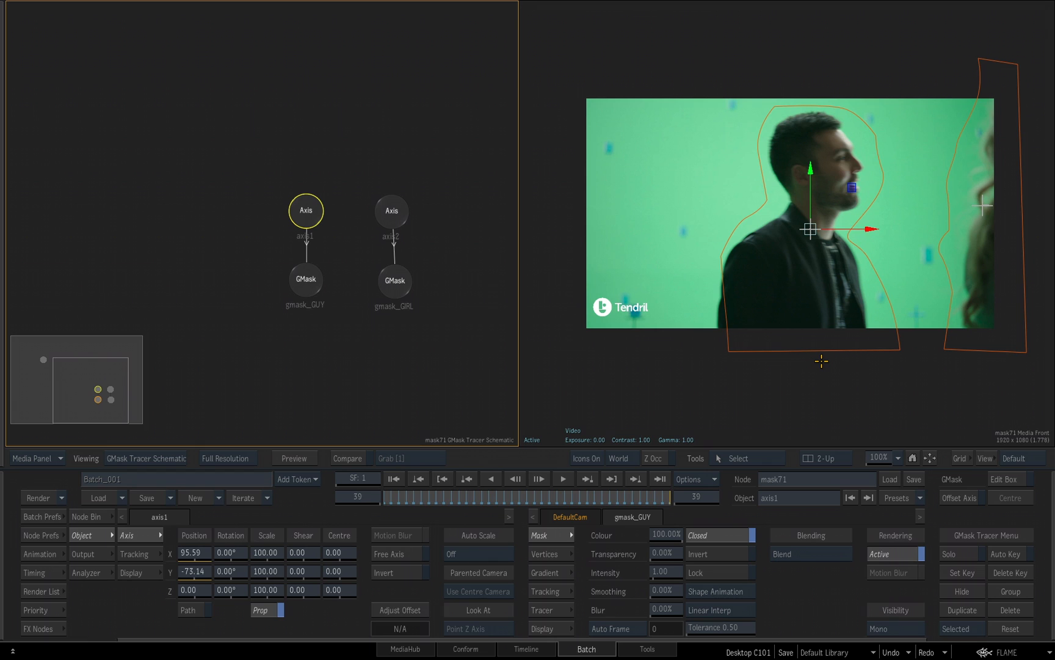
left_click_drag(305, 210, 303, 201)
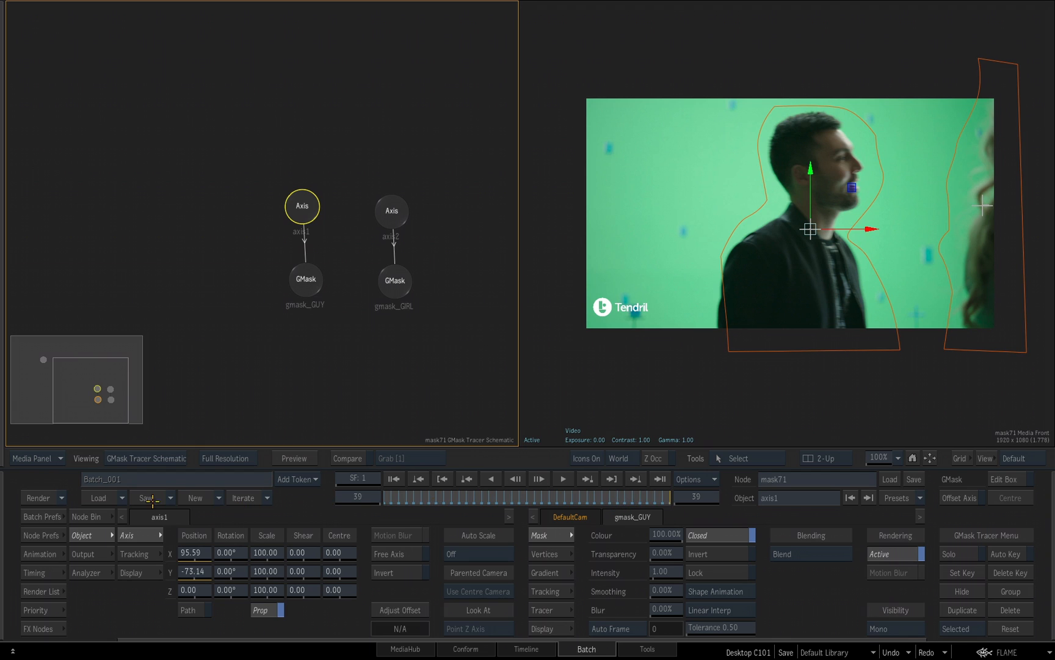
left_click(88, 516)
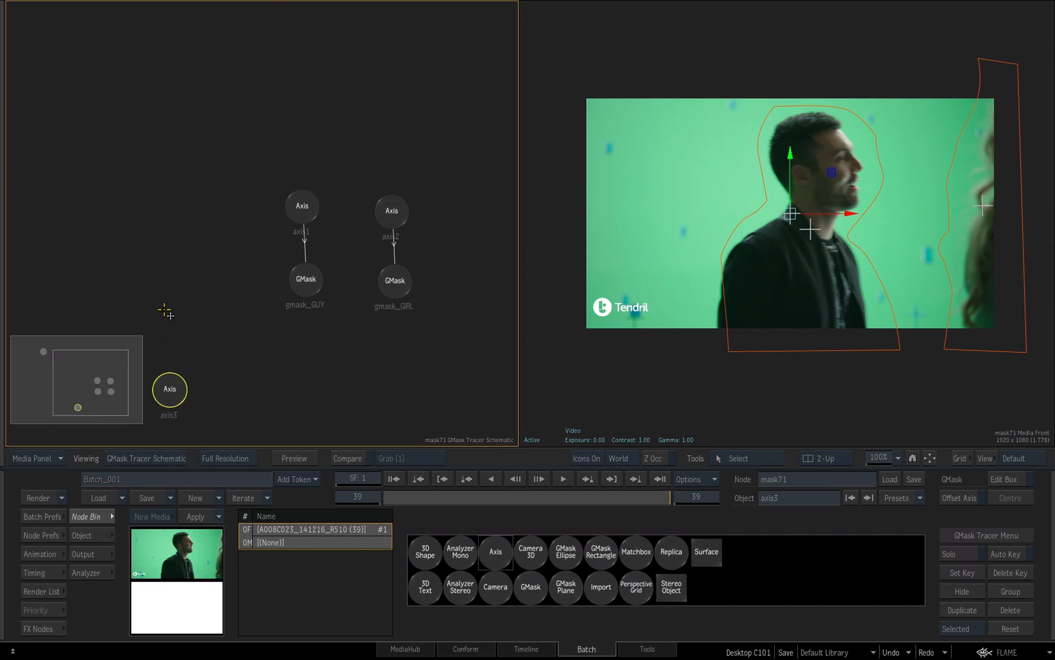
left_click_drag(169, 388, 302, 127)
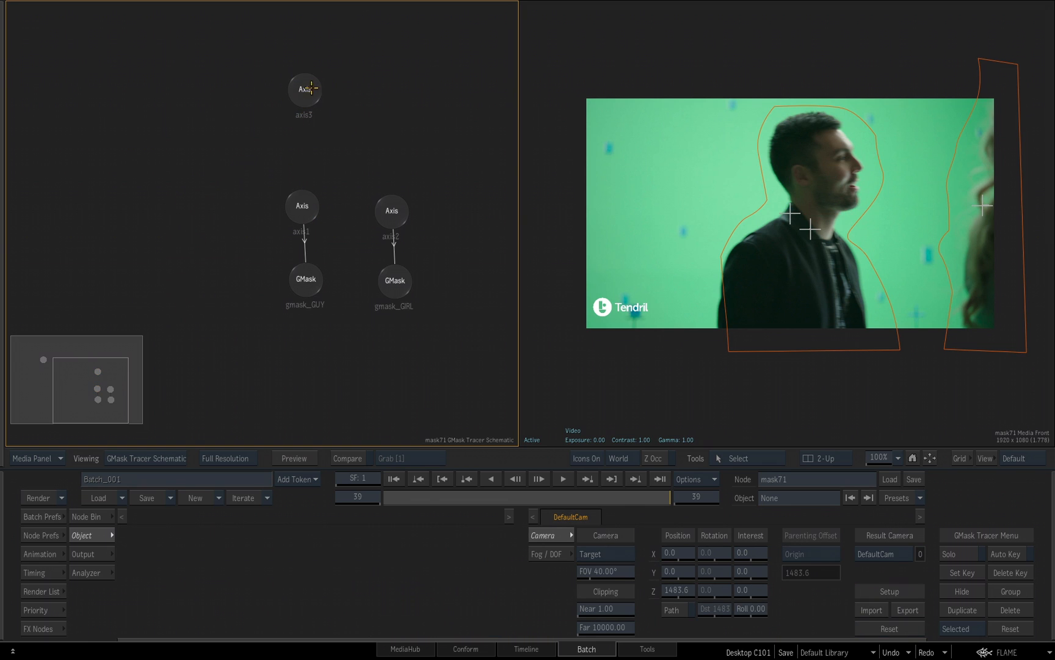
left_click(304, 90)
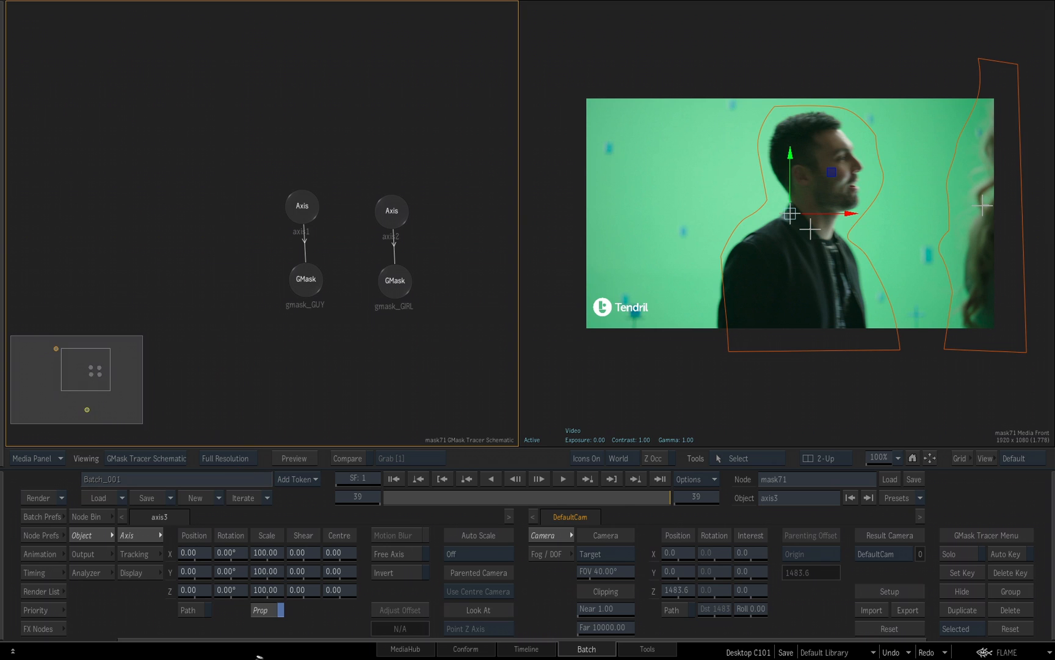
left_click(302, 205)
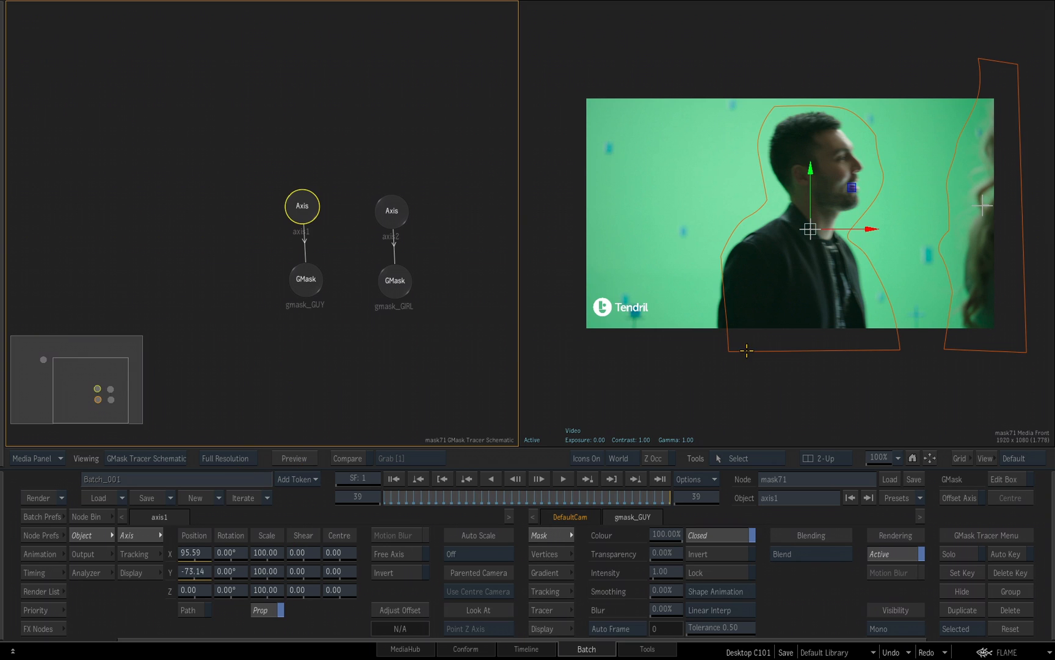
Select gmask_GUY for point editing and enable Auto Key.
left_click(305, 279)
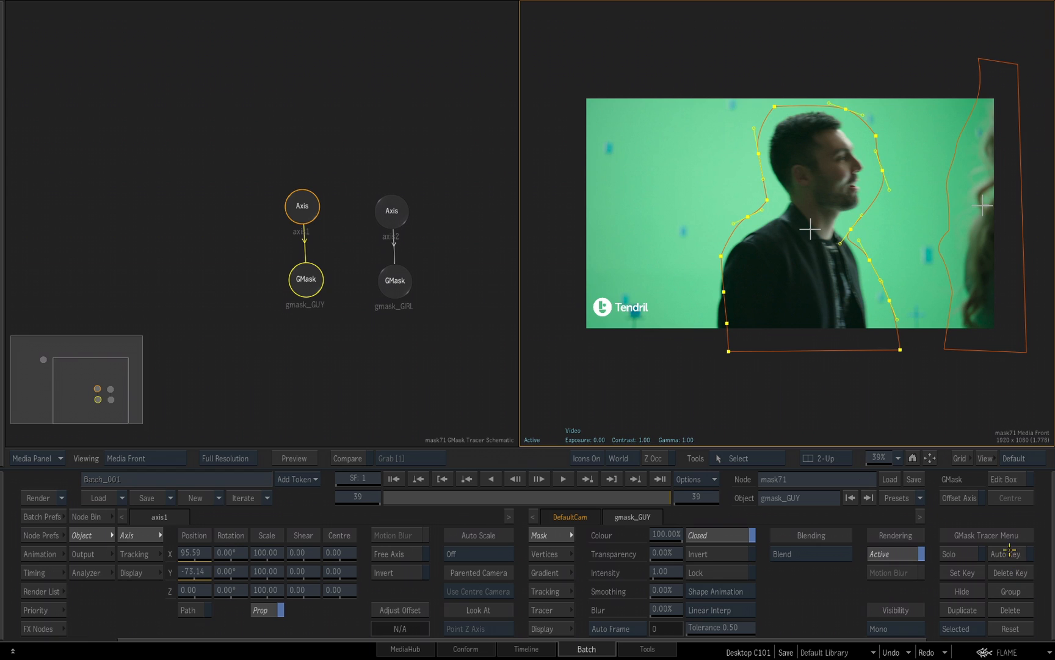
left_click(1009, 554)
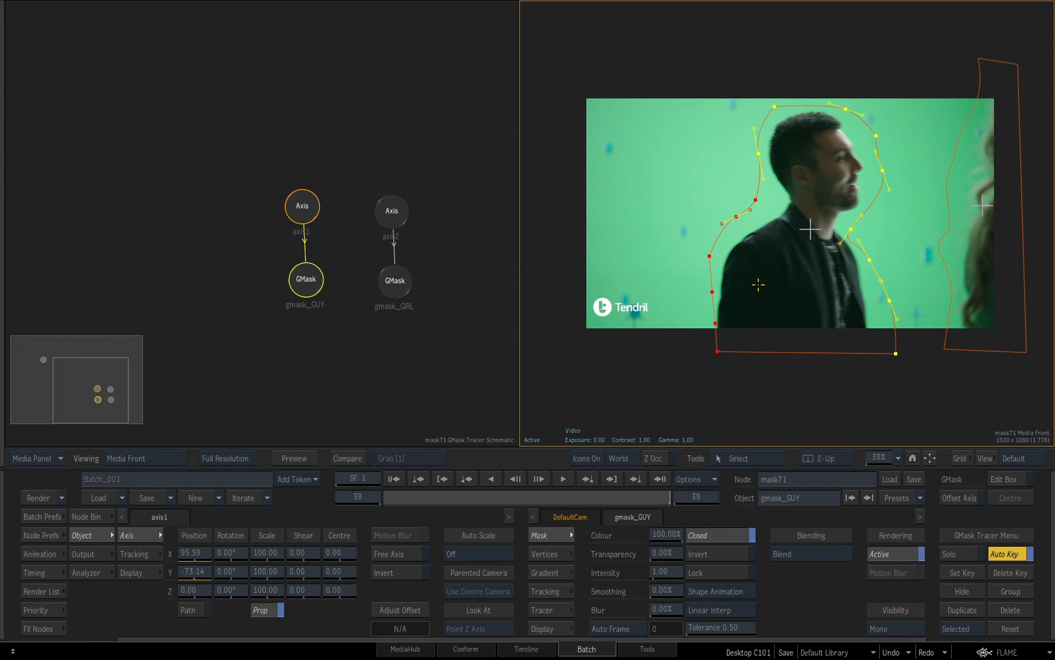
mouse_move(715, 227)
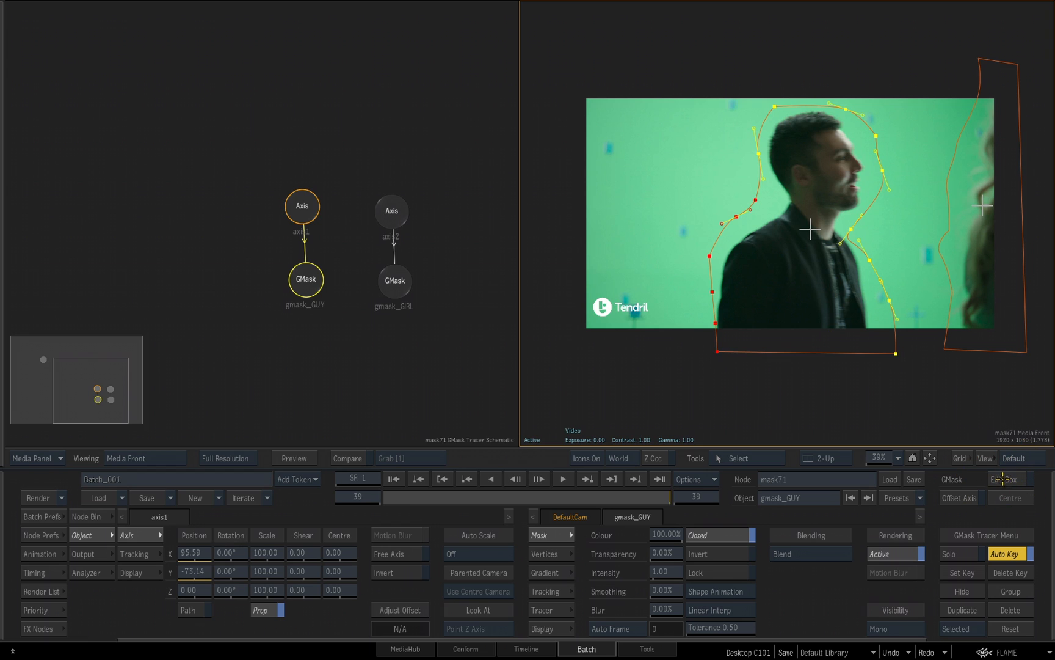
Enable Edit Box around the selected gmask_GUY back points.
left_click(1008, 478)
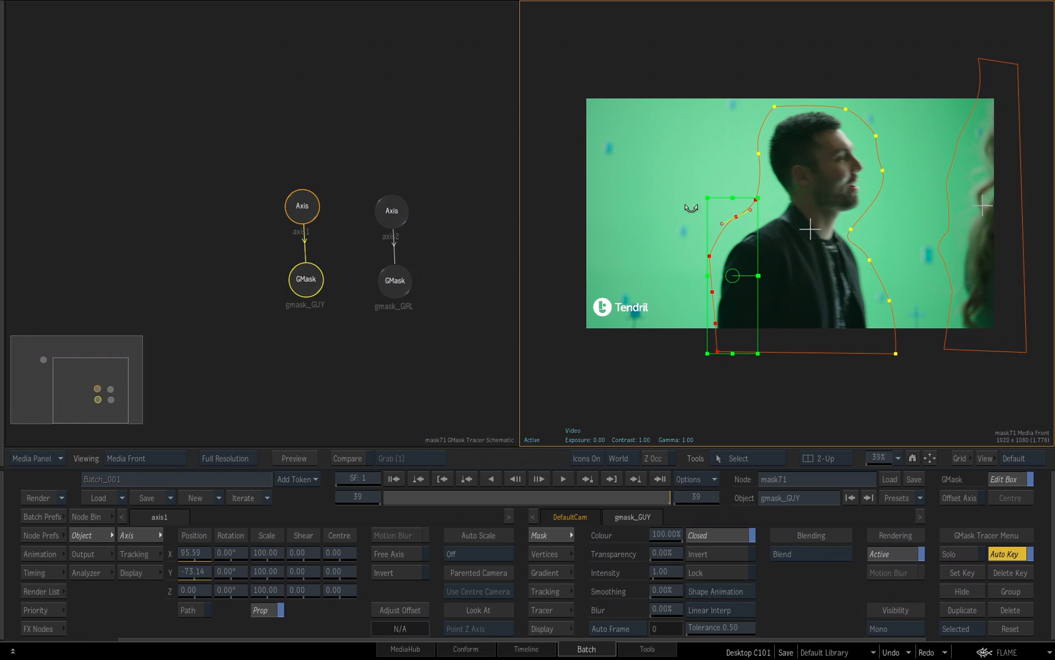
mouse_move(753, 412)
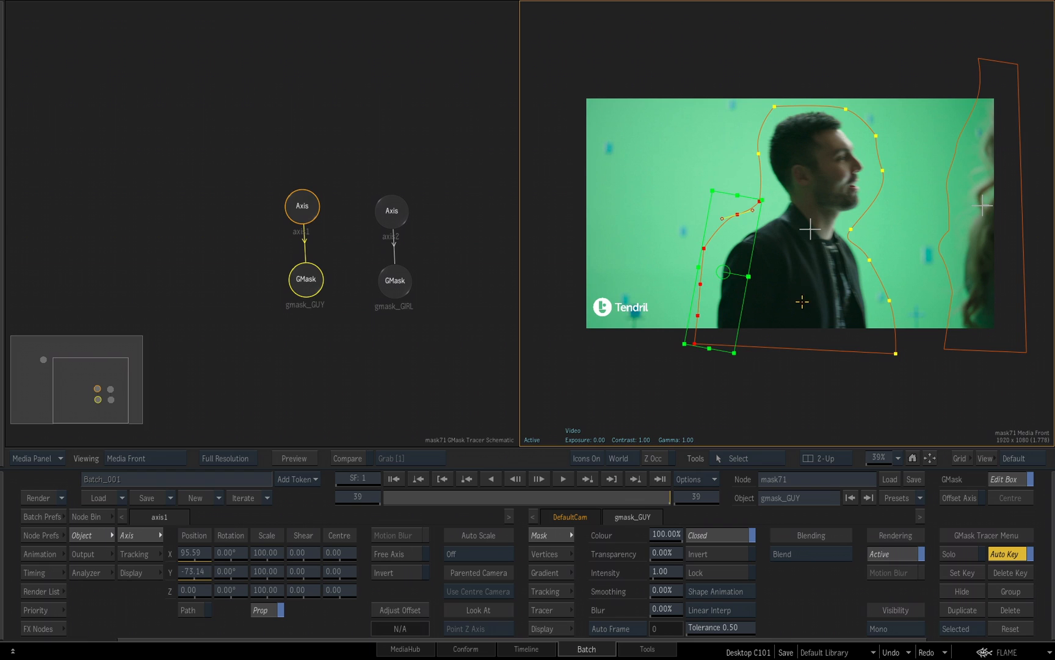
mouse_move(807, 296)
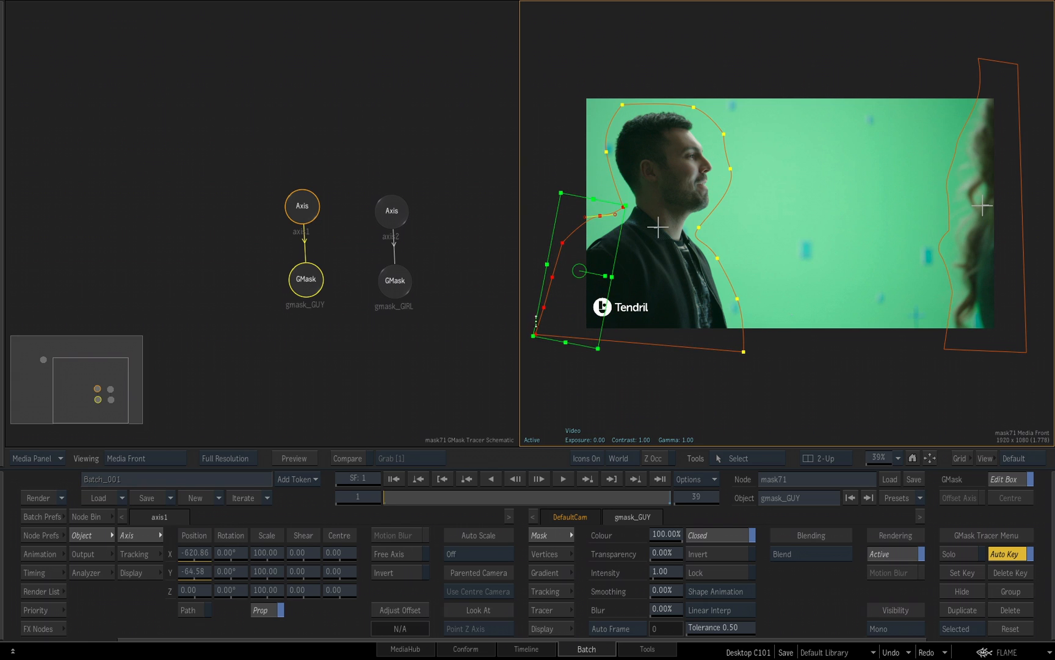
mouse_move(670, 391)
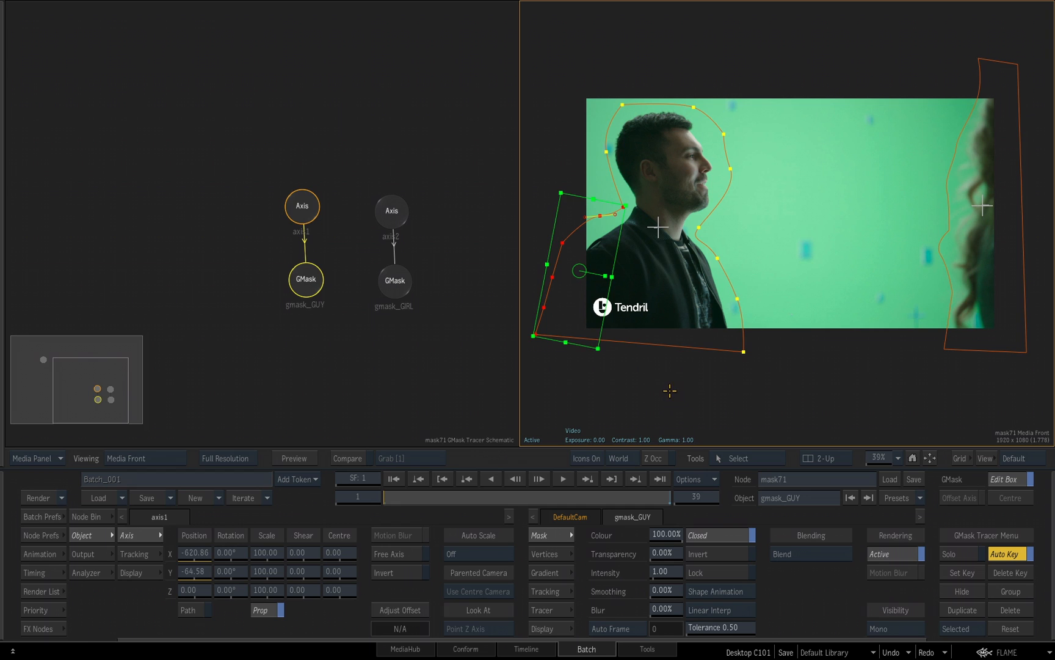